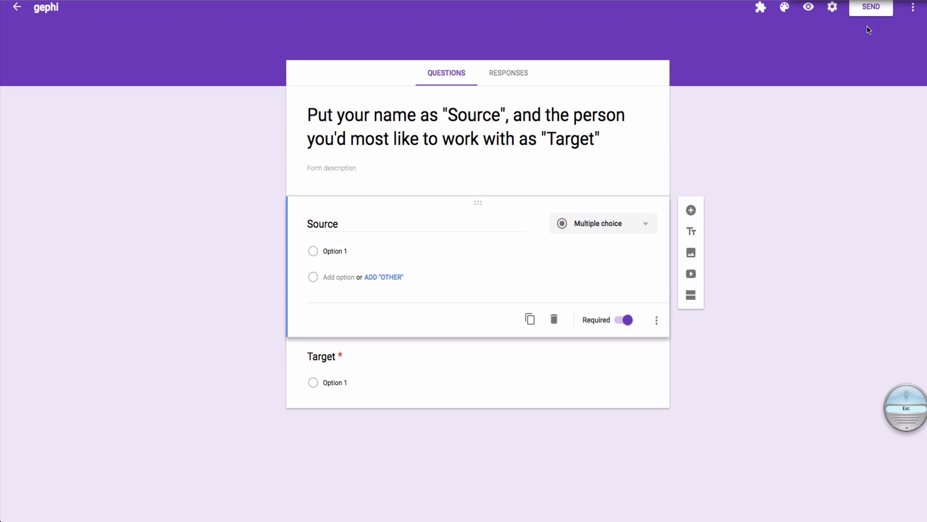
# Make a copy of the gephi form, naming it 'descendants'.
pyautogui.click(914, 8)
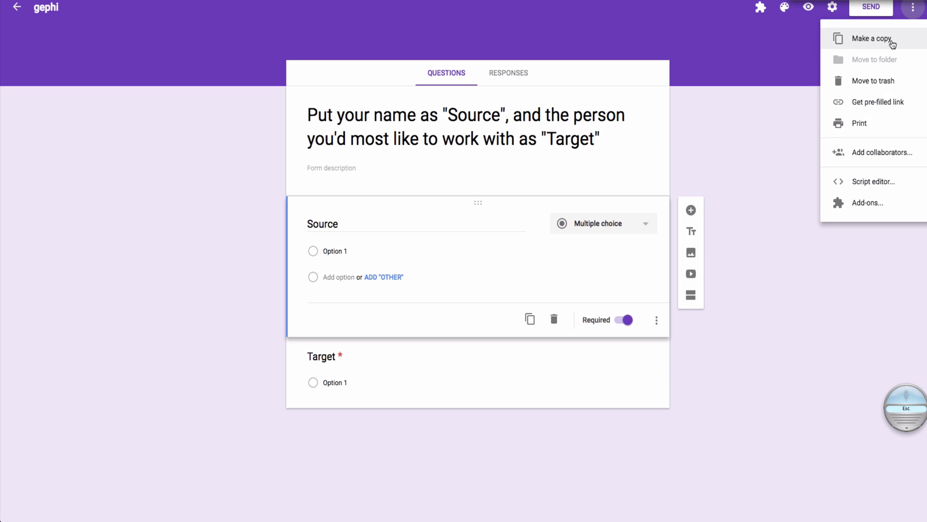
pyautogui.click(873, 38)
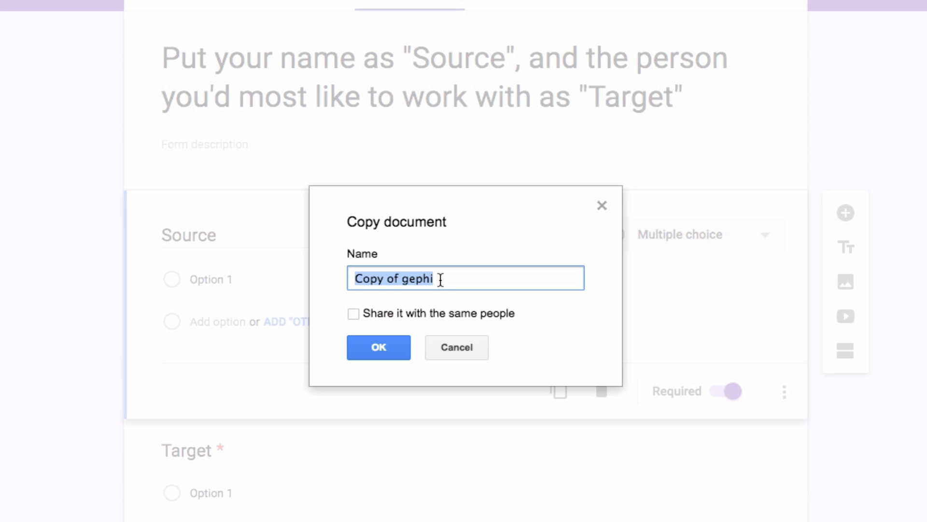
pyautogui.write('descen')
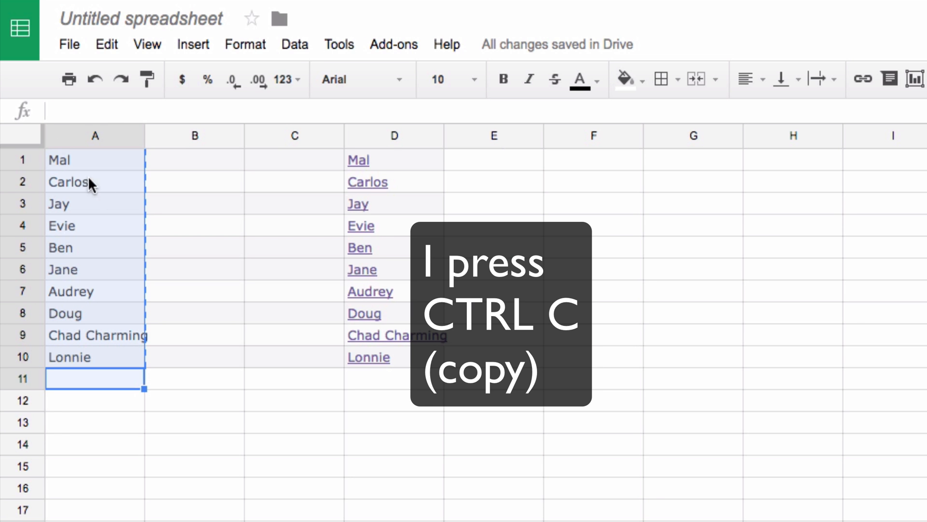
pyautogui.moveTo(140, 207)
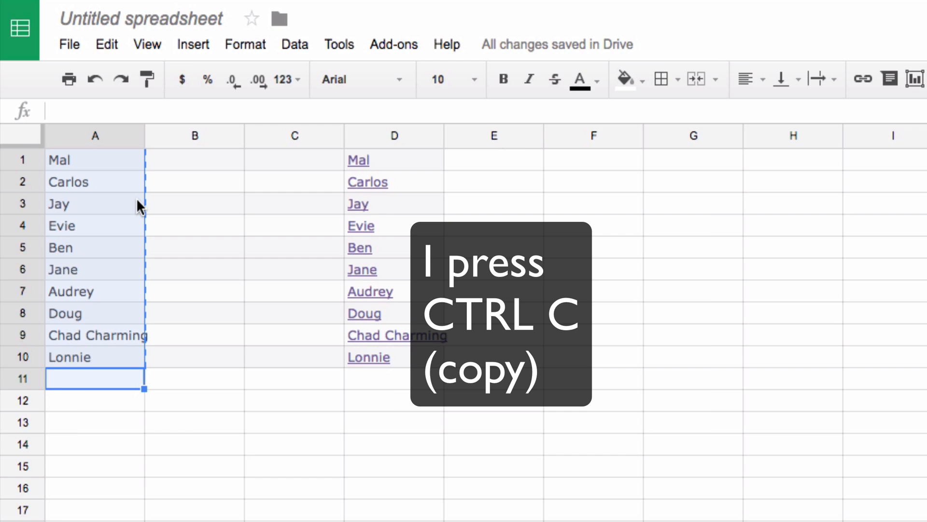
# Copy the ten names from column A with Ctrl+C.
pyautogui.press('ctrl+c')
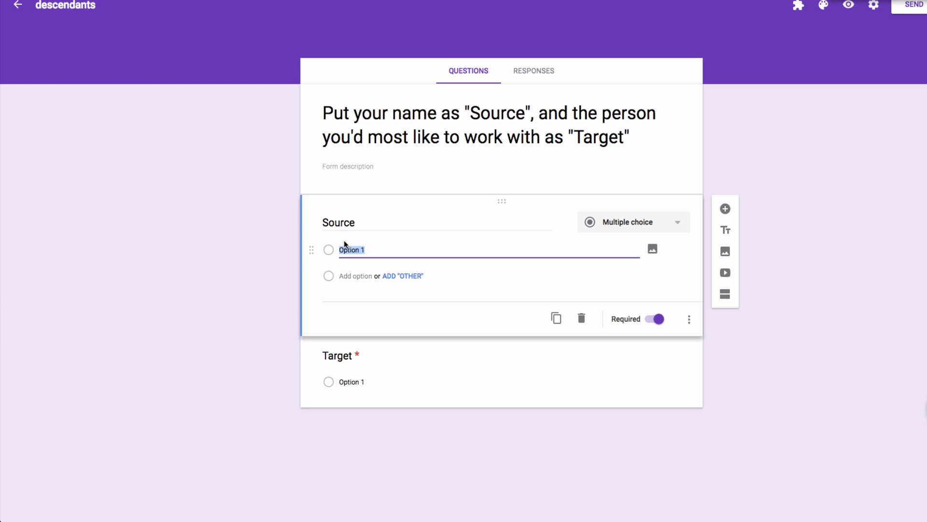
# Paste the ten names as answer options under both Source and Target.
pyautogui.press('ctrl+v')
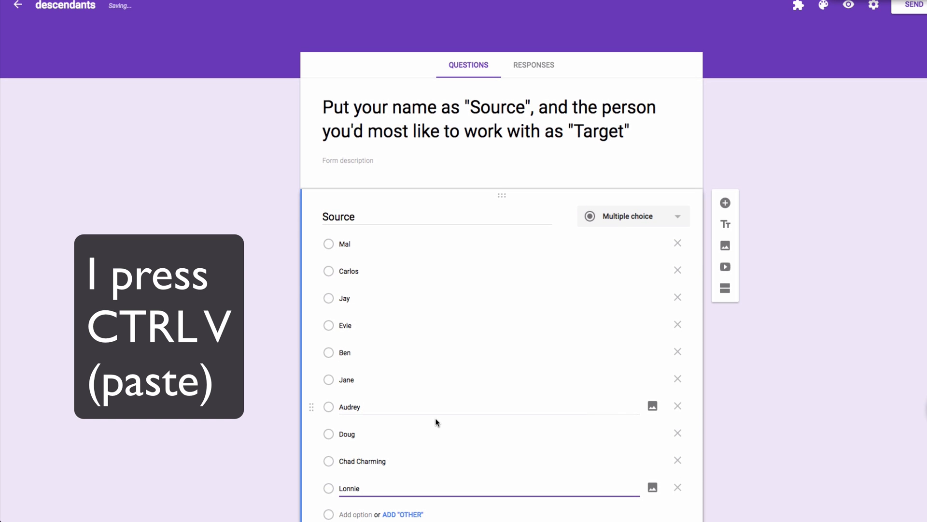
pyautogui.scroll(-3)
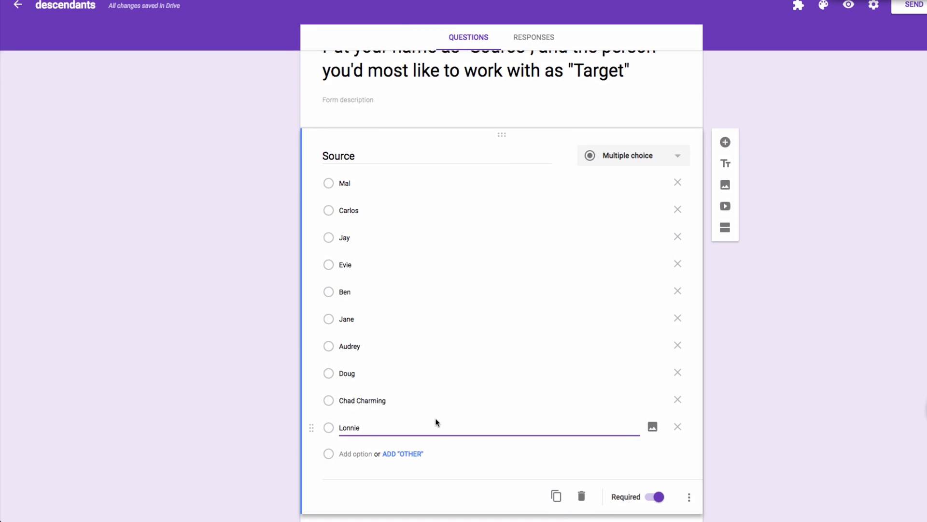
pyautogui.scroll(-3)
pyautogui.write('Target')
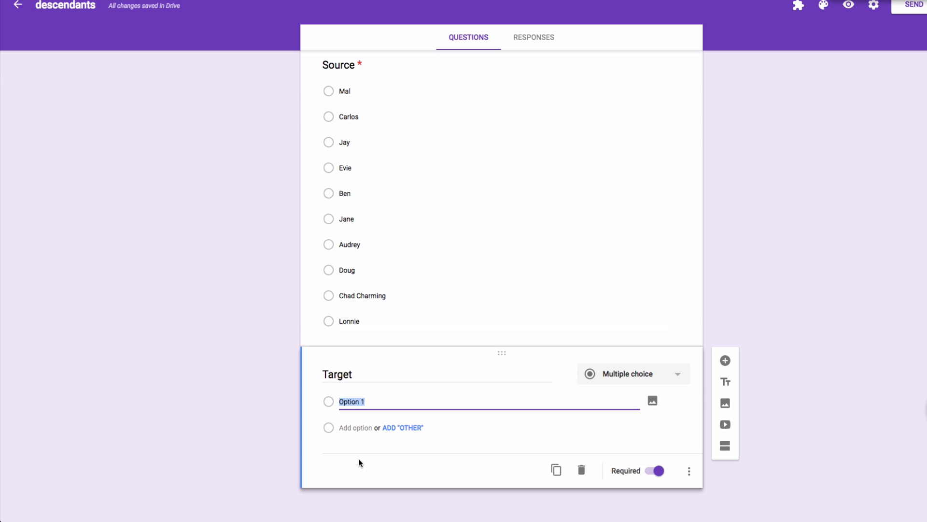
pyautogui.press('ctrl+v')
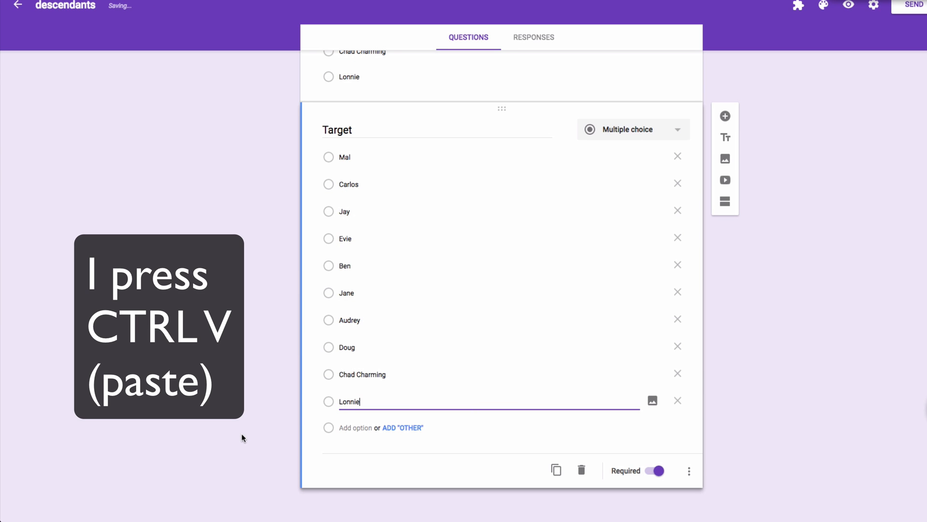
pyautogui.click(914, 5)
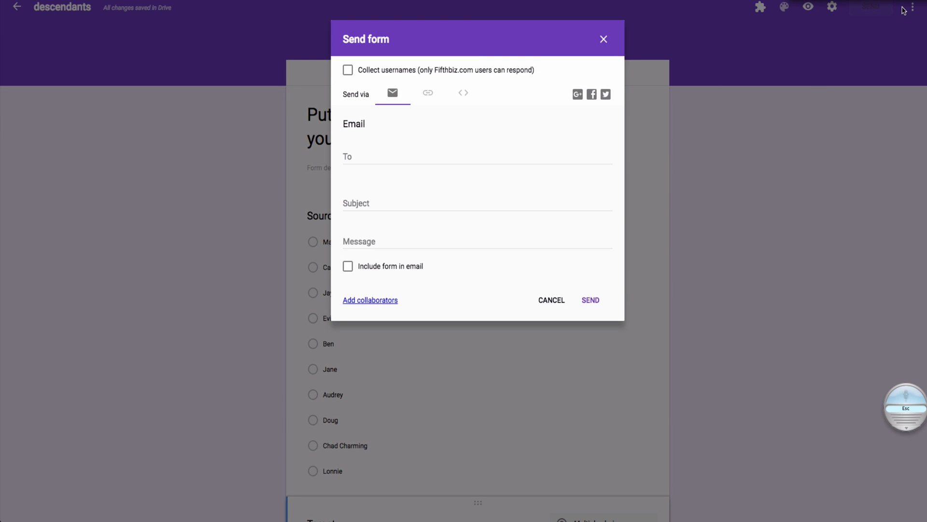
pyautogui.moveTo(474, 134)
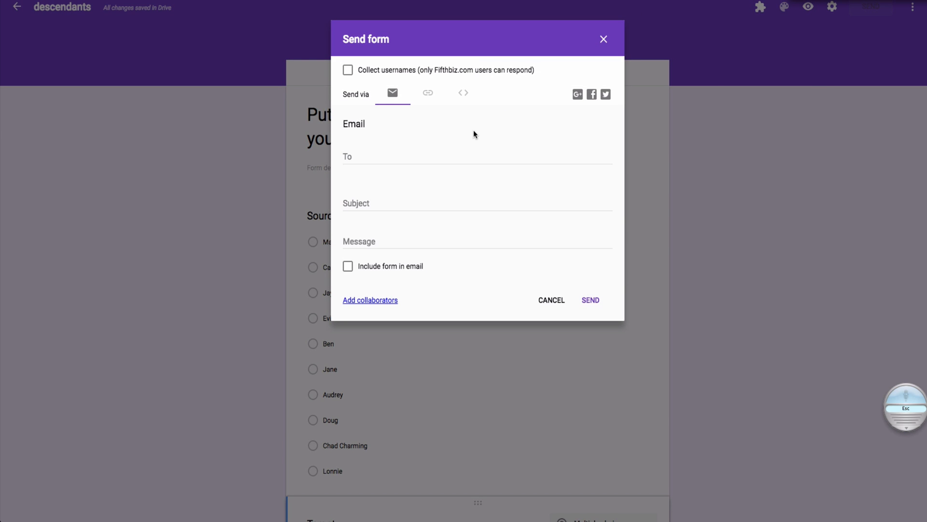
pyautogui.moveTo(409, 299)
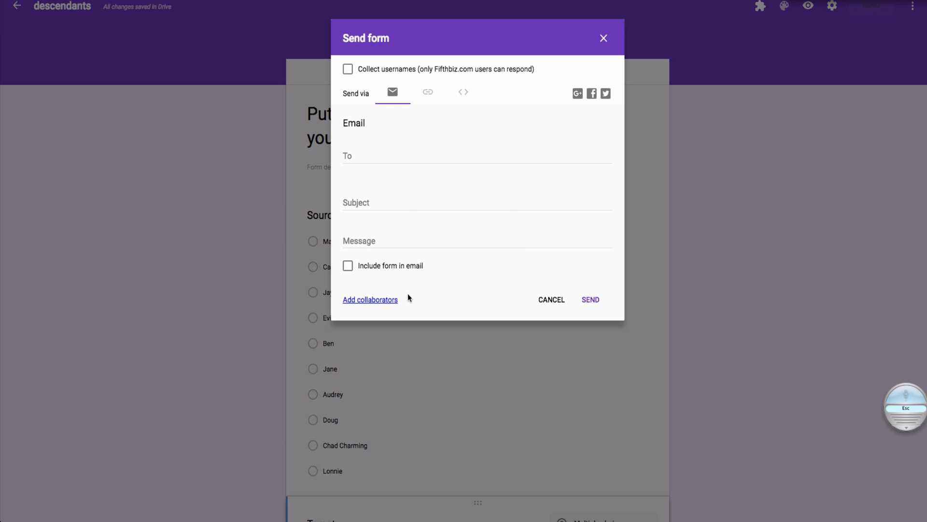
pyautogui.moveTo(446, 40)
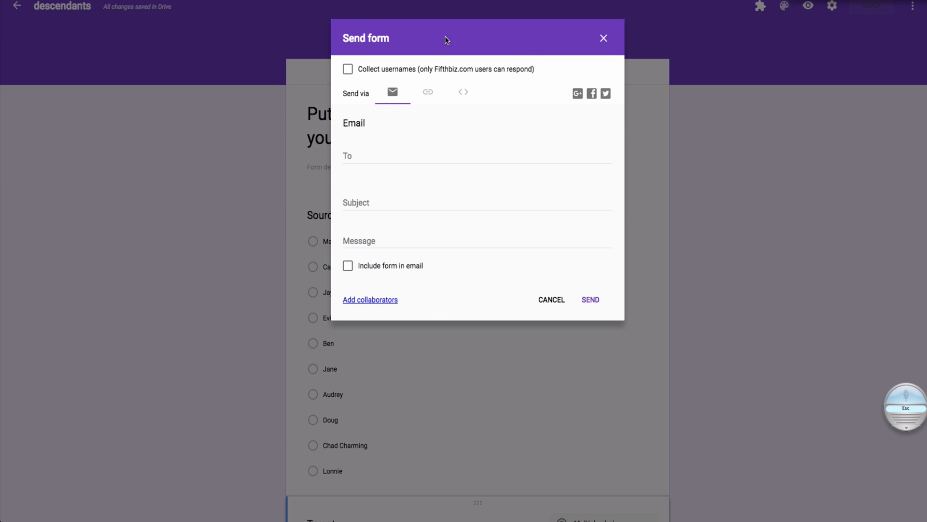
pyautogui.moveTo(602, 38)
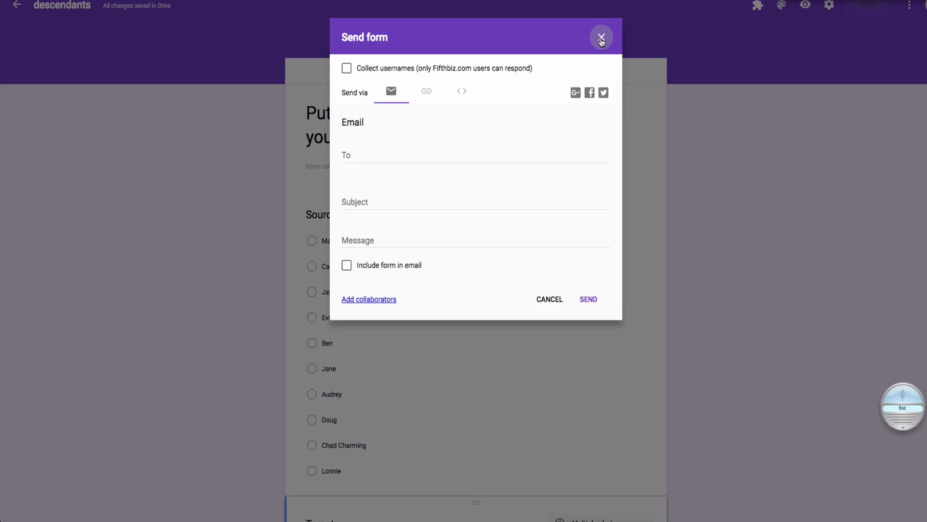
pyautogui.click(601, 37)
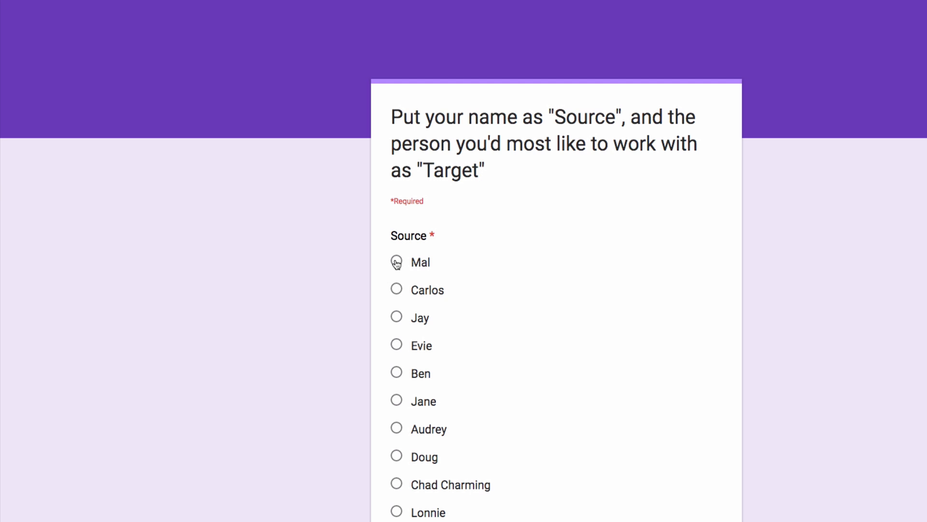
# Submit a form response with Ben as the Target.
pyautogui.scroll(-3)
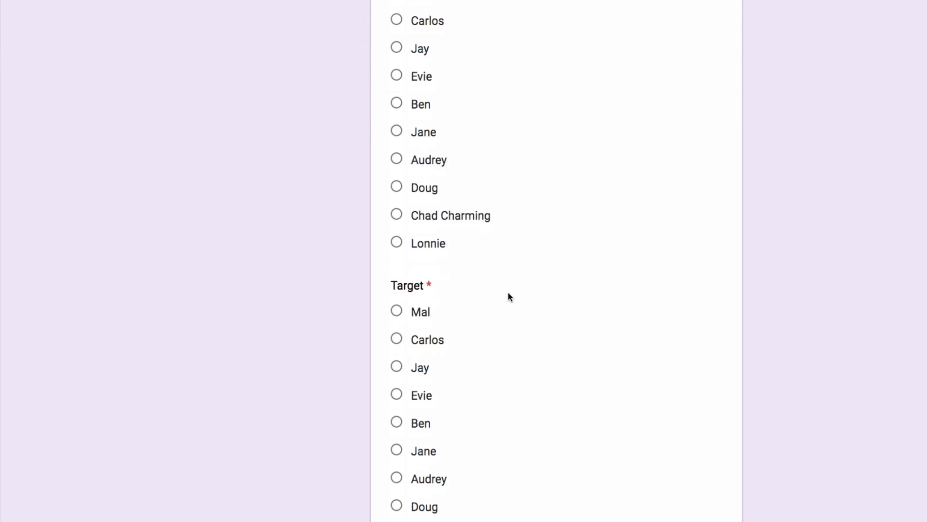
pyautogui.scroll(-3)
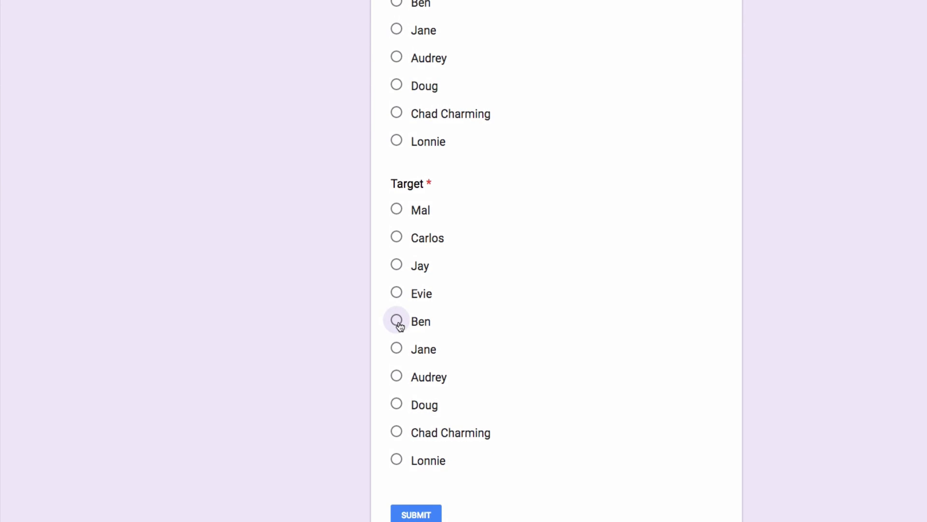
pyautogui.click(396, 321)
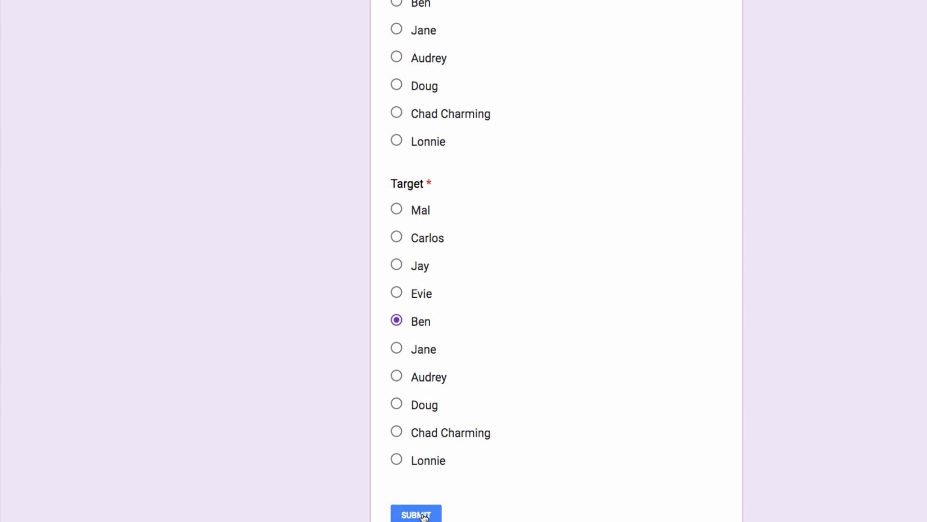
pyautogui.click(415, 513)
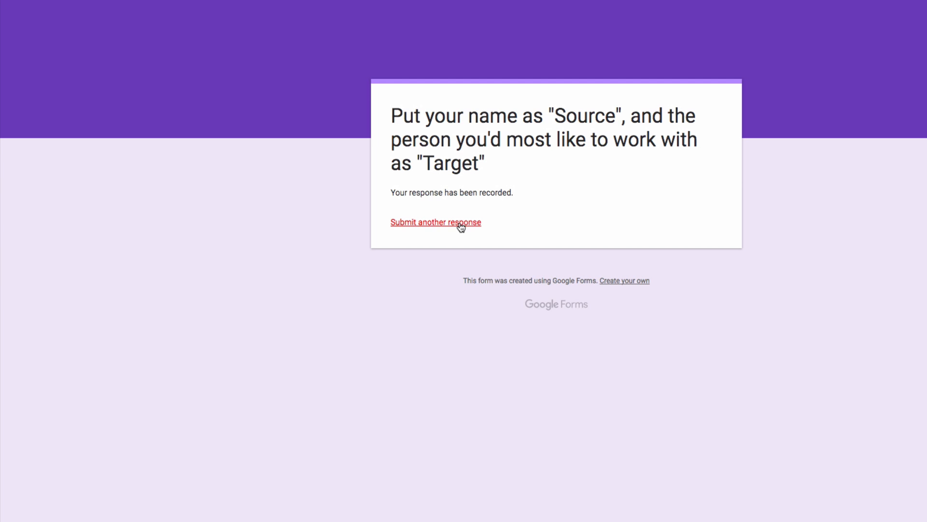
# Submit another response with Evie as the Target.
pyautogui.click(435, 222)
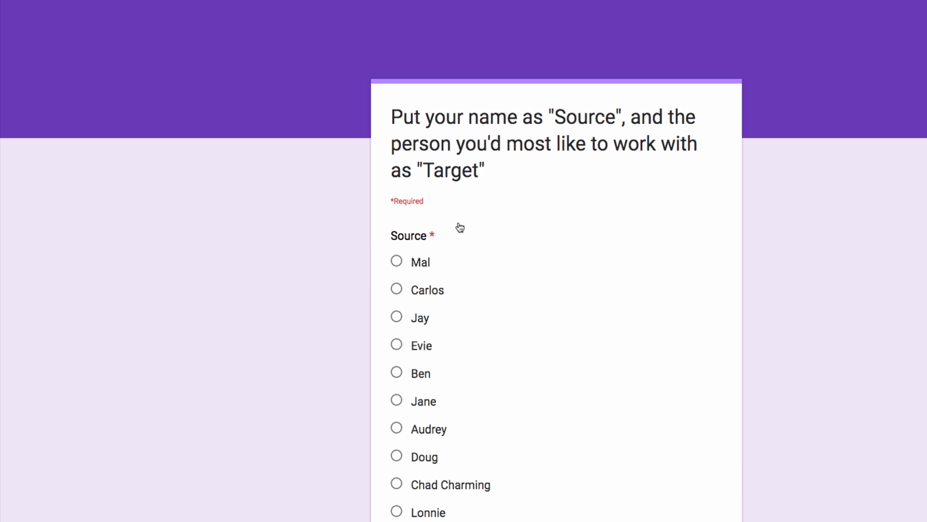
pyautogui.scroll(-3)
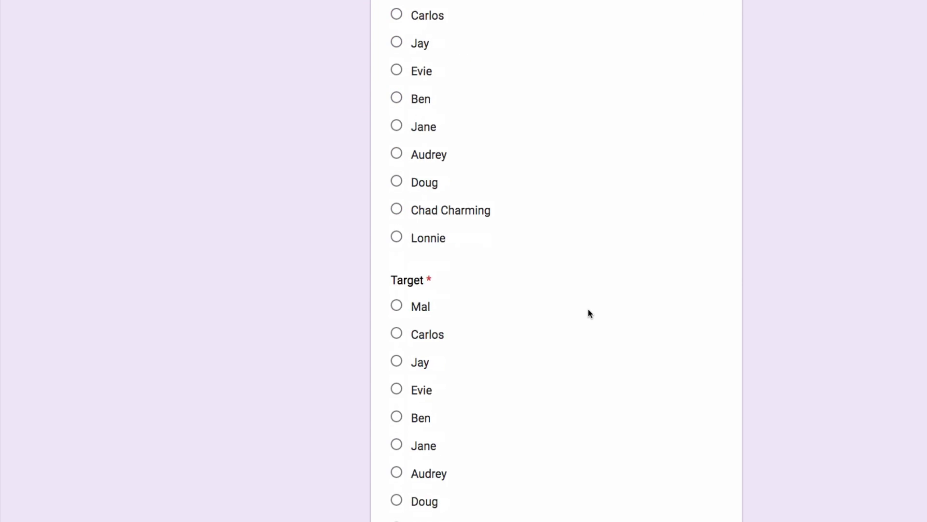
pyautogui.scroll(-3)
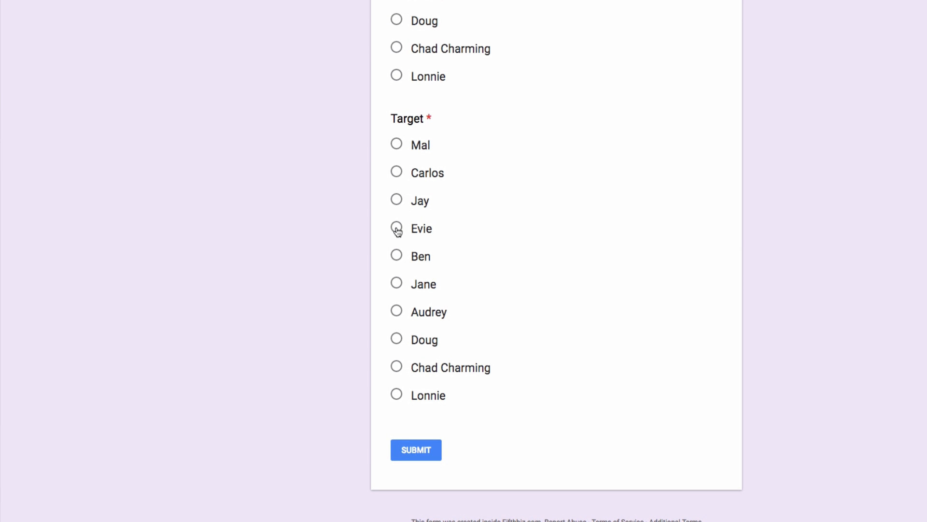
pyautogui.click(396, 228)
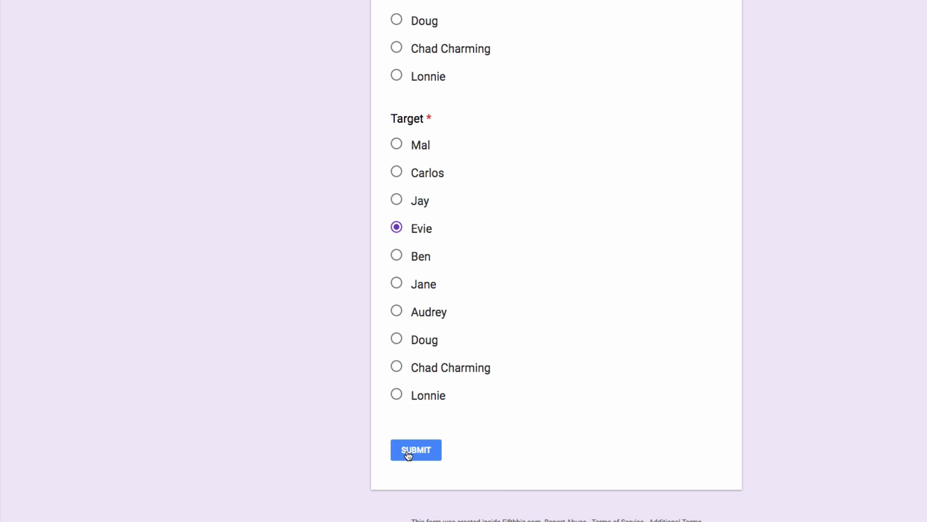
pyautogui.click(415, 449)
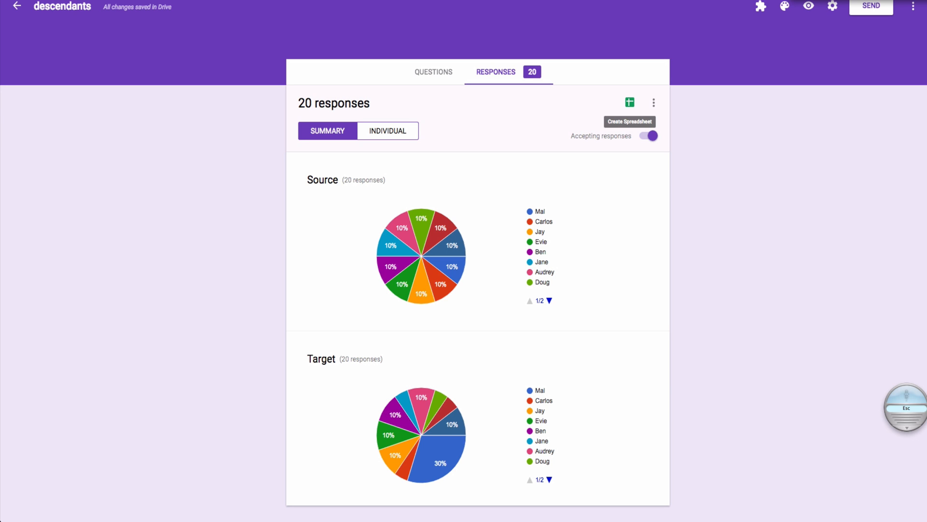
# Create a new linked spreadsheet for the 20 responses from the RESPONSES tab.
pyautogui.click(629, 103)
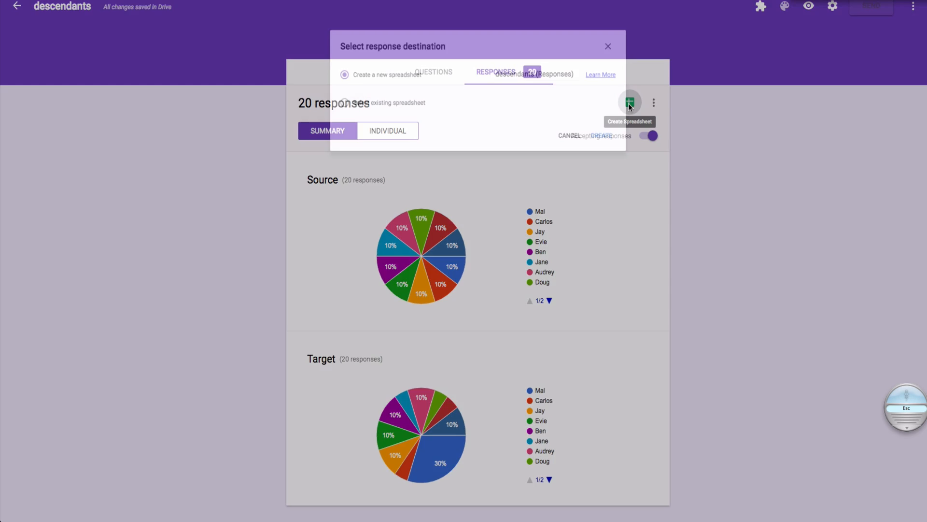
pyautogui.click(630, 102)
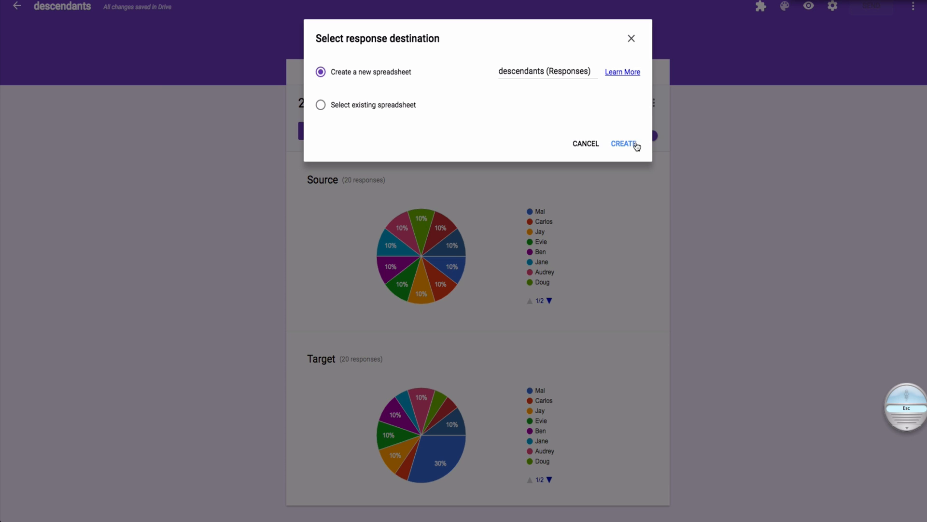
pyautogui.click(622, 144)
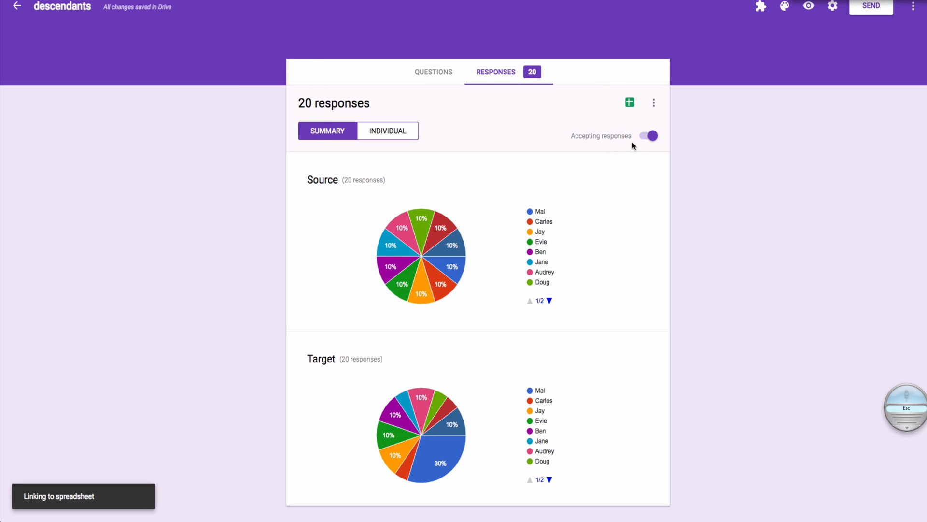
pyautogui.click(629, 103)
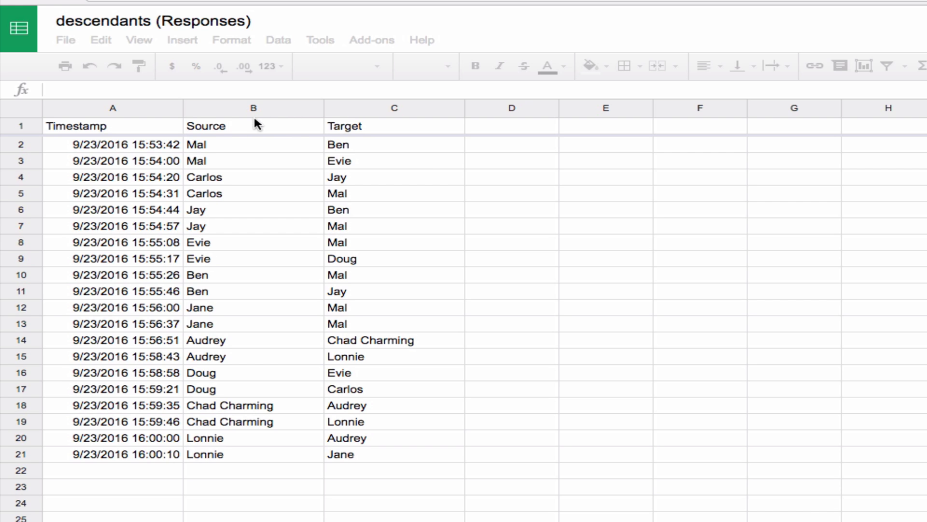
# Open the response sheet and select the Source and Target data, B1 to C21.
pyautogui.click(112, 126)
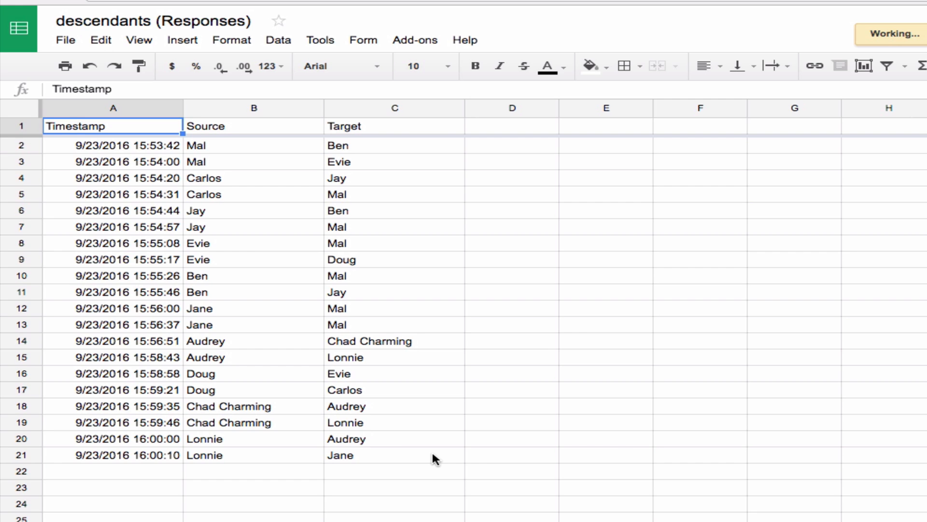
pyautogui.click(395, 455)
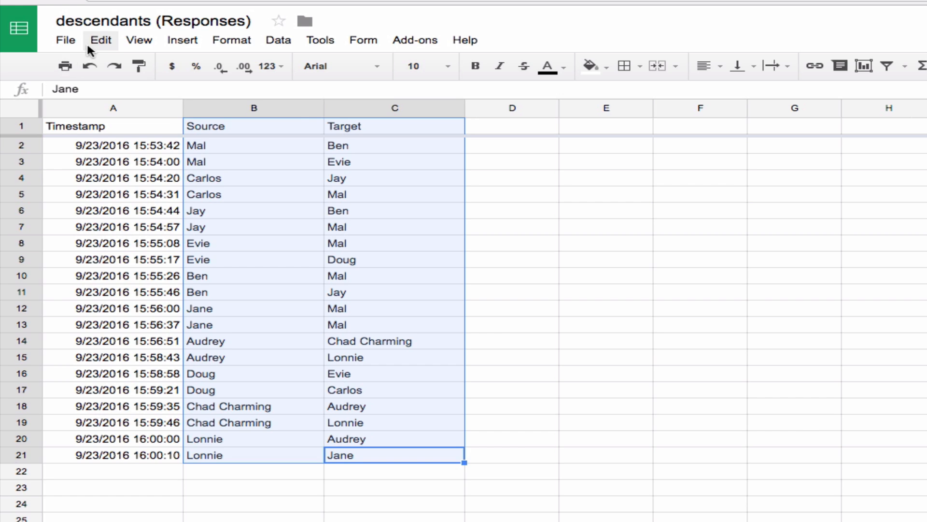
pyautogui.click(65, 40)
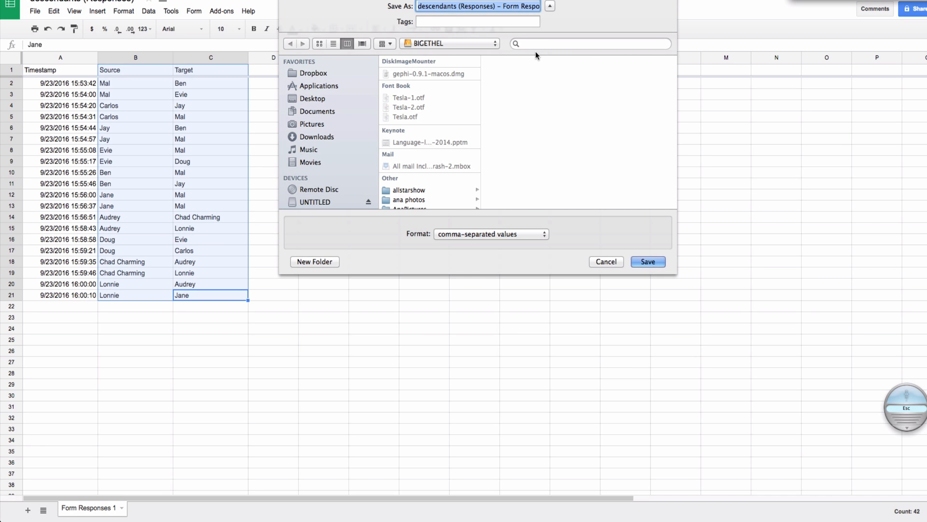
pyautogui.moveTo(361, 220)
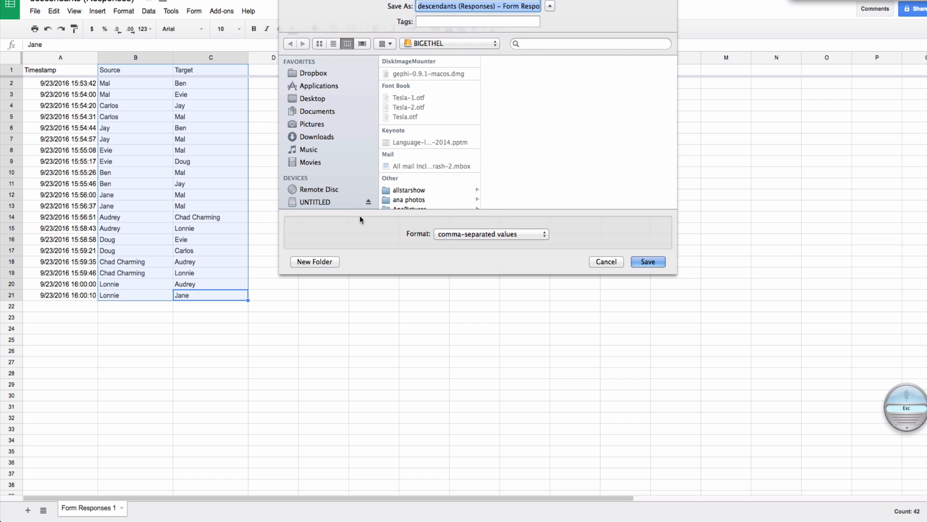
# Save the responses CSV download into the Desktop folder.
pyautogui.click(313, 98)
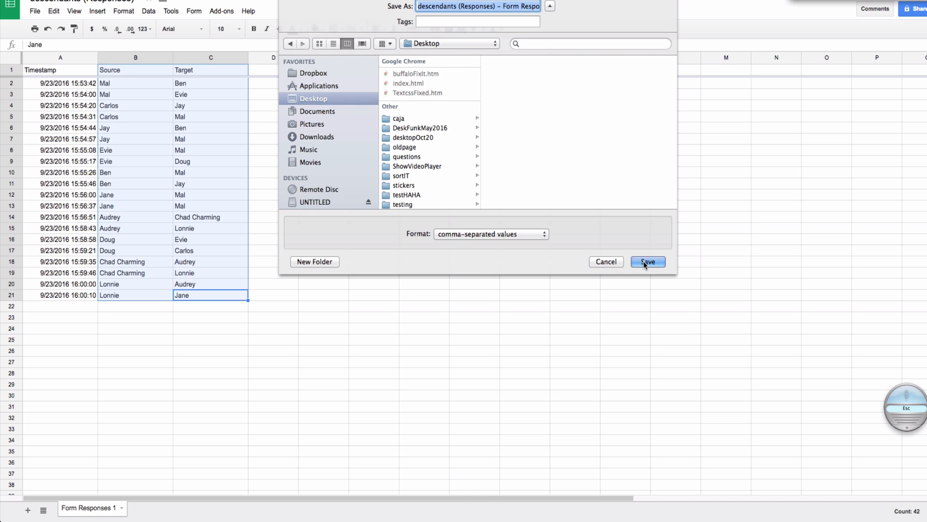
pyautogui.click(647, 262)
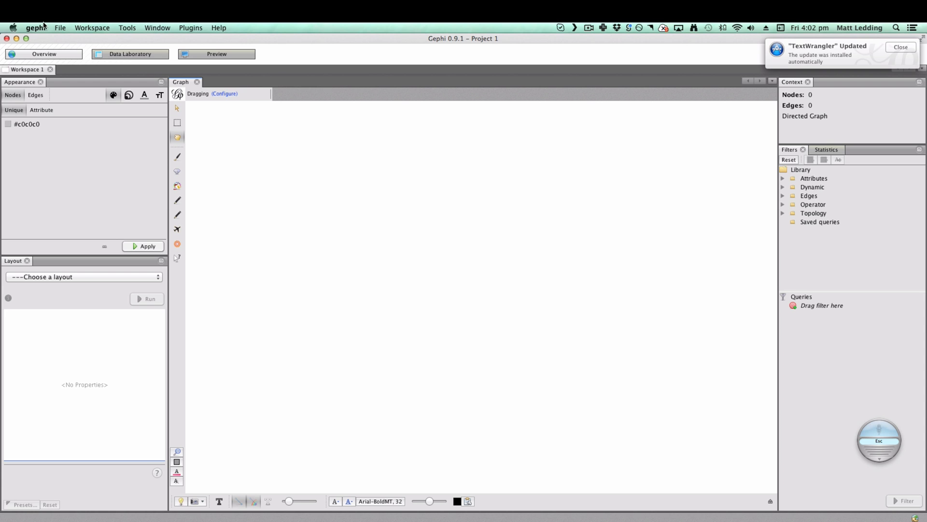
# Switch to the Data Laboratory view.
pyautogui.click(60, 27)
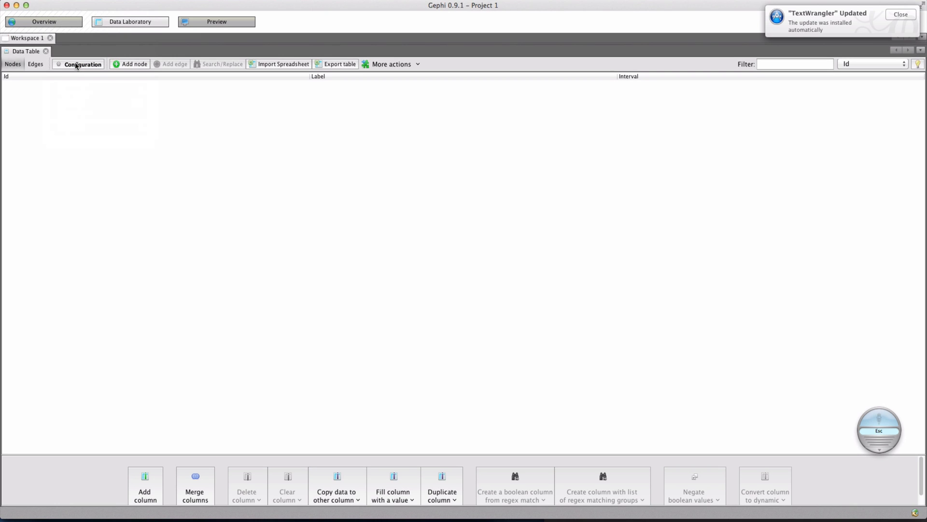
# Start a spreadsheet import and browse to the responses CSV on the Desktop.
pyautogui.click(282, 64)
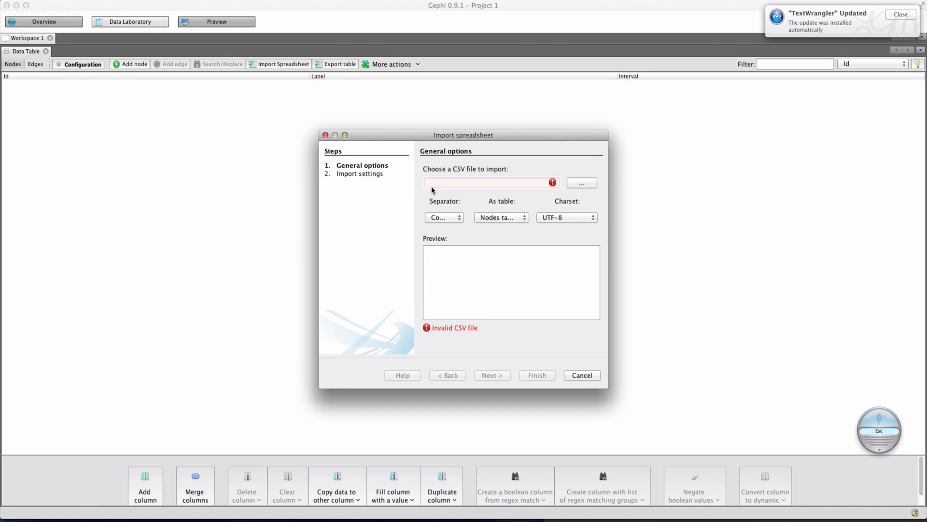
pyautogui.click(581, 182)
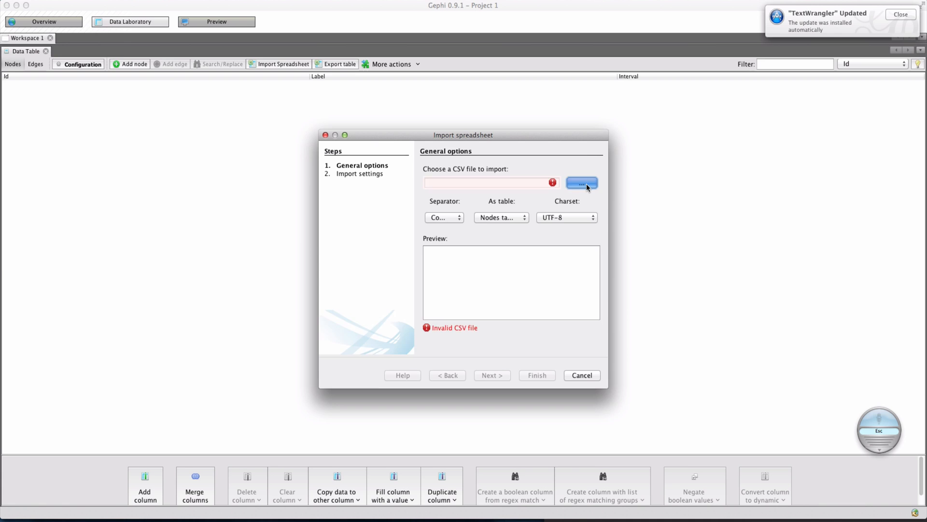
pyautogui.click(581, 182)
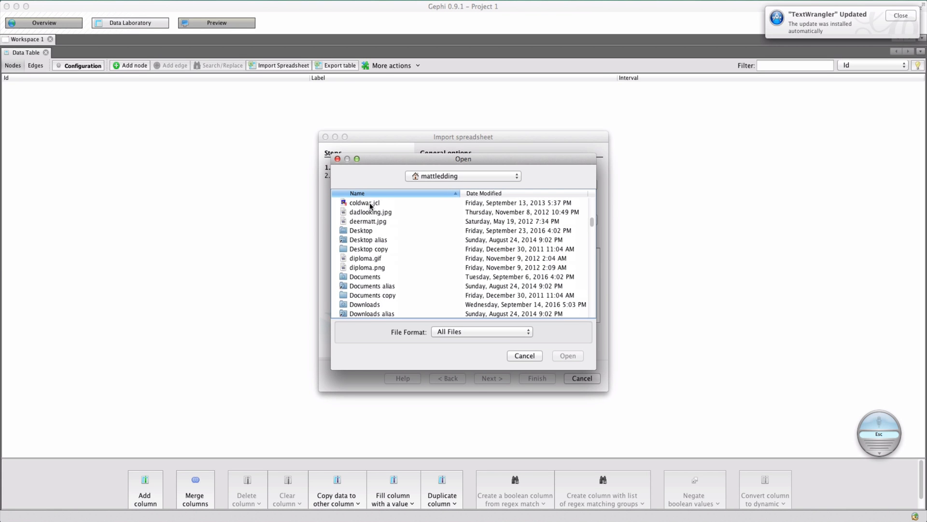
pyautogui.doubleClick(361, 230)
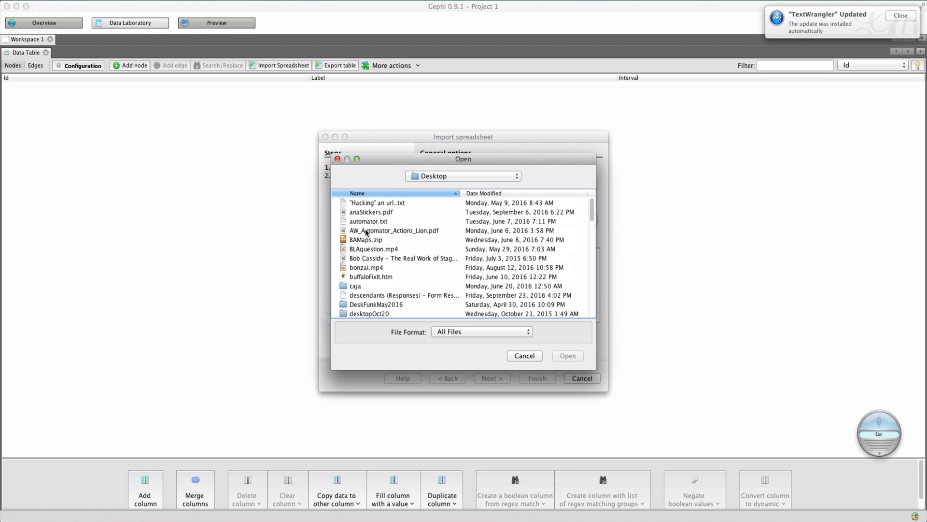
pyautogui.scroll(-3)
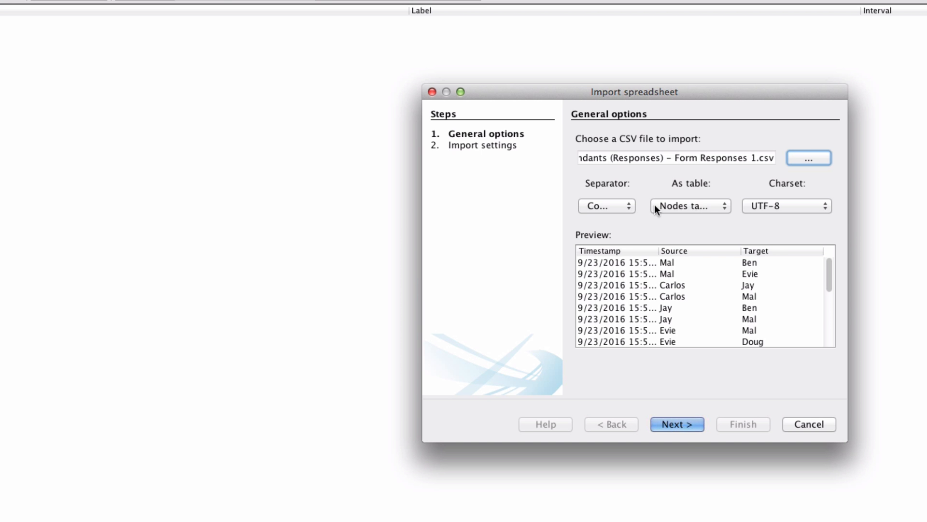
pyautogui.moveTo(651, 322)
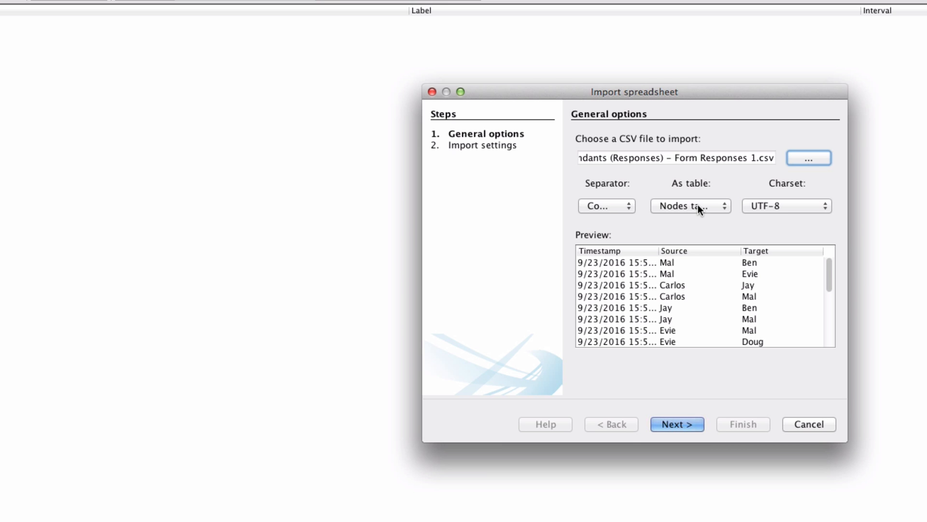
# Import the CSV as an edges table, excluding the Timestamp column.
pyautogui.click(691, 206)
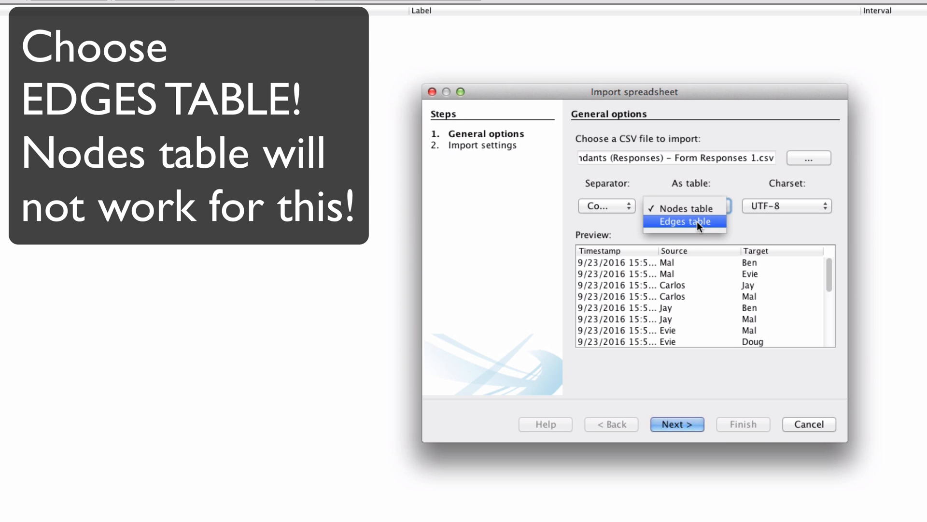
pyautogui.click(685, 221)
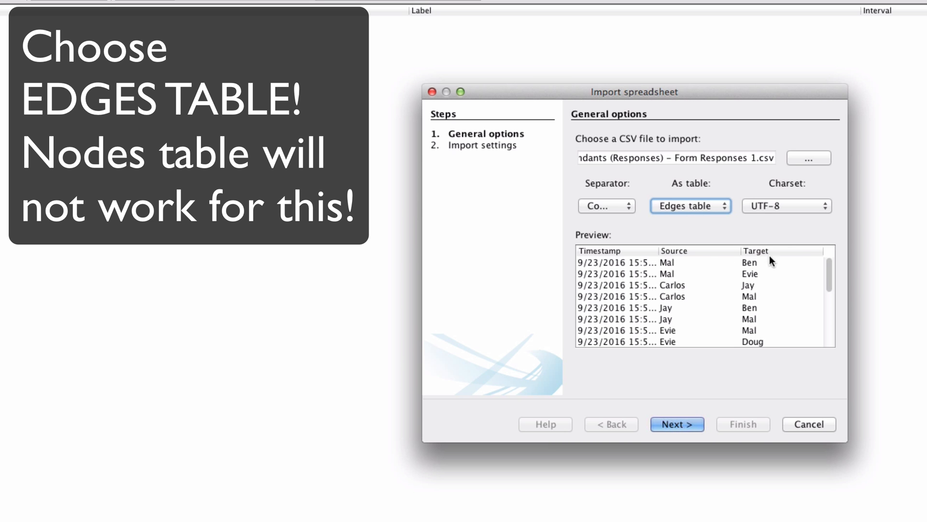
pyautogui.moveTo(677, 424)
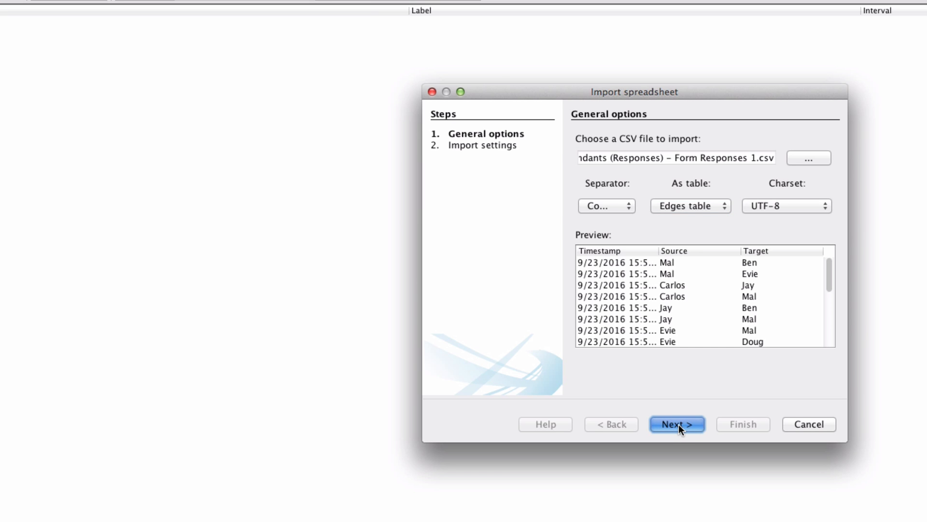
pyautogui.click(677, 425)
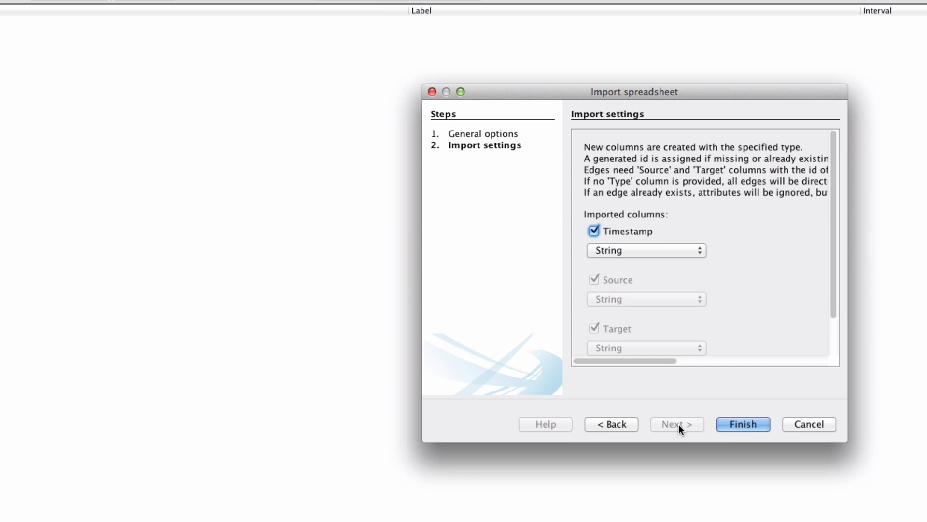
pyautogui.moveTo(659, 255)
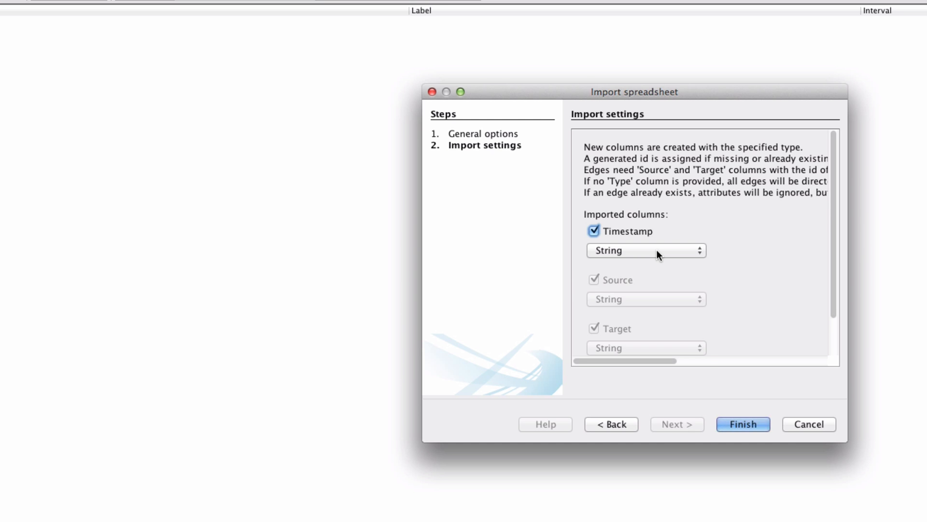
pyautogui.click(645, 250)
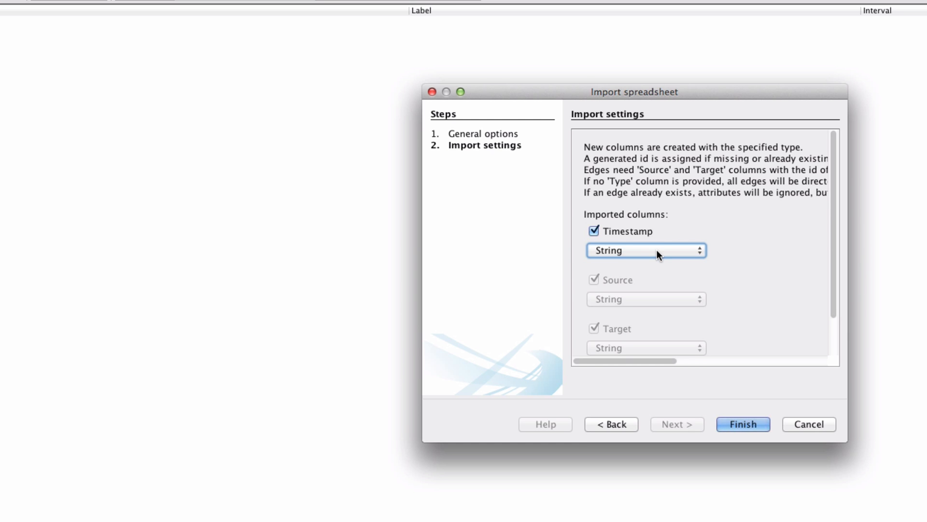
pyautogui.click(594, 231)
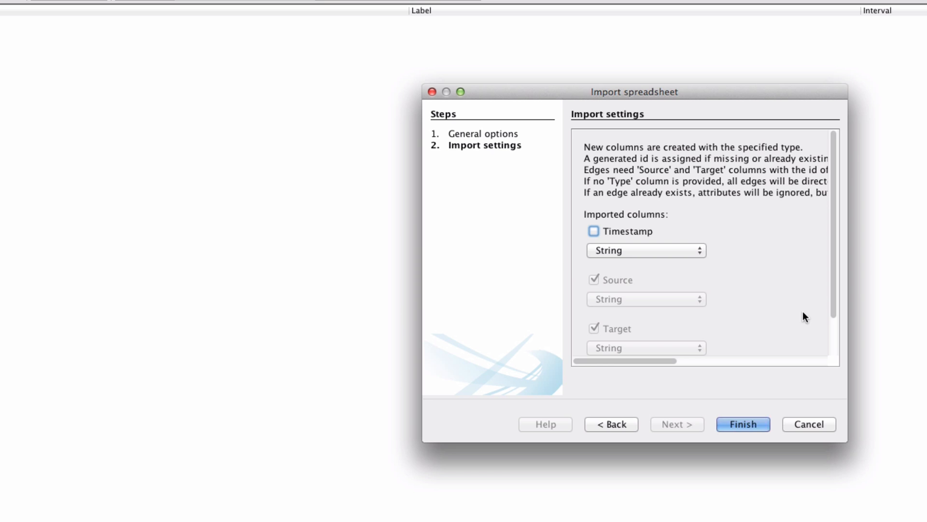
pyautogui.moveTo(743, 424)
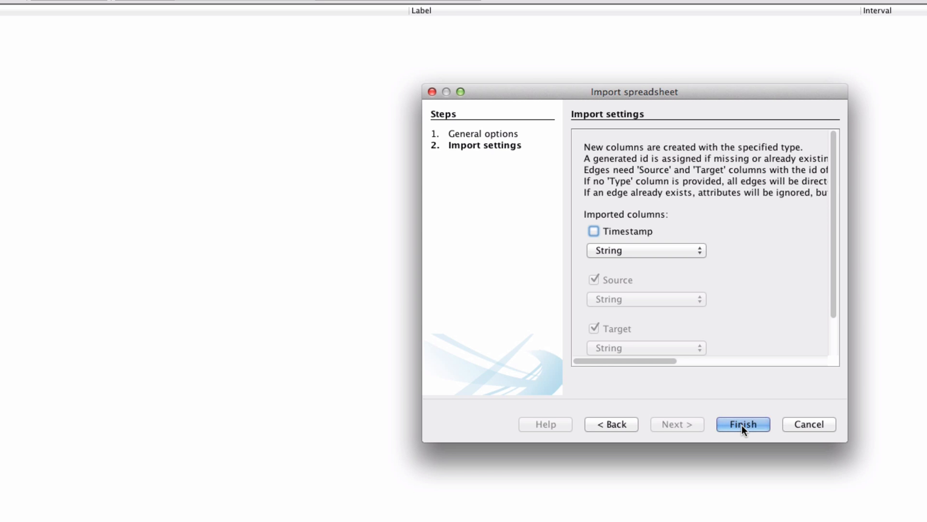
pyautogui.click(743, 425)
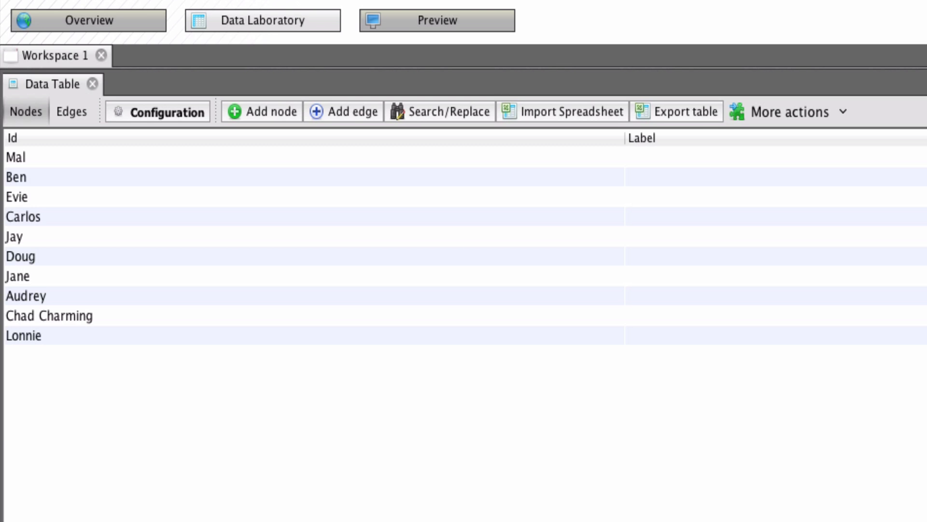
pyautogui.moveTo(436, 48)
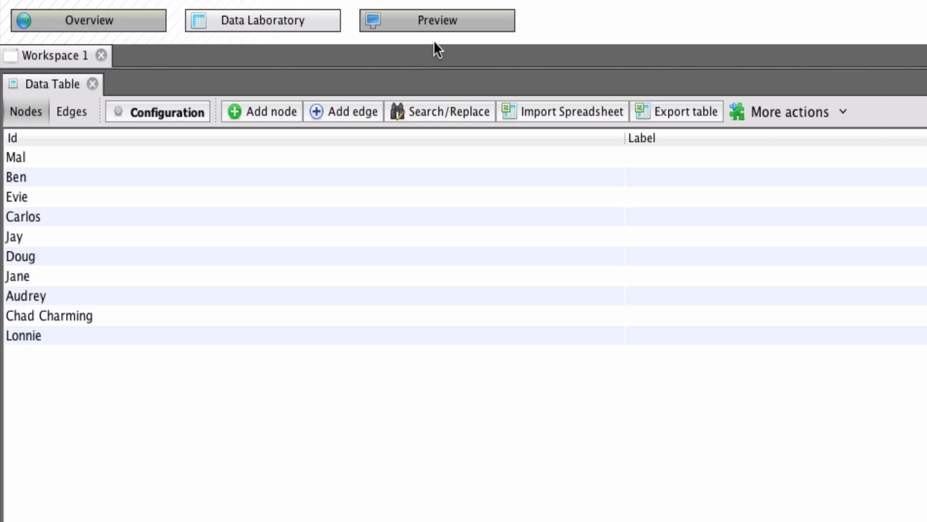
# Check Preview, then return to Overview to see the 10-node, 20-edge network.
pyautogui.click(436, 21)
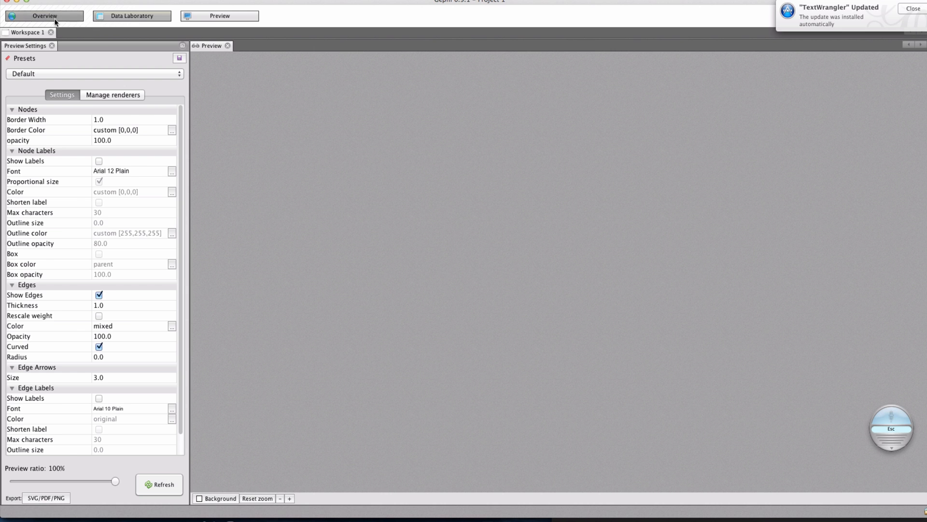
pyautogui.click(44, 15)
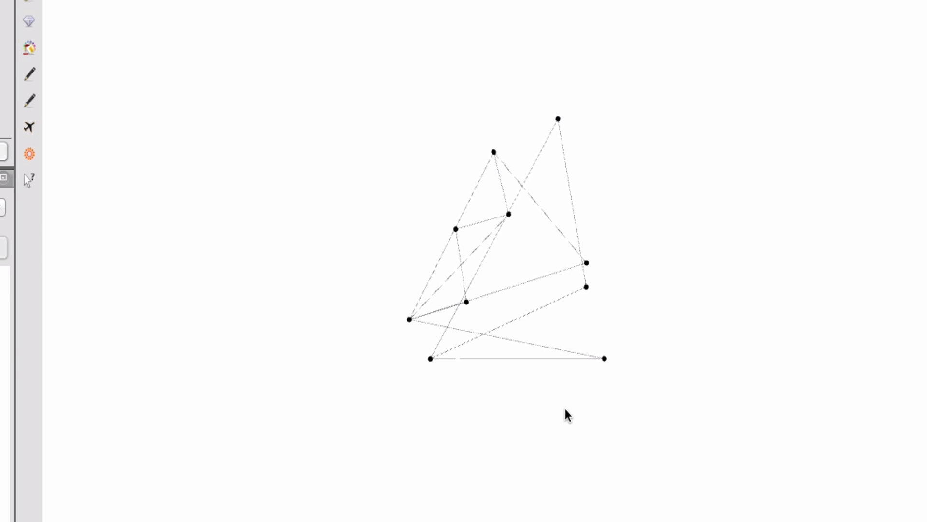
pyautogui.moveTo(656, 492)
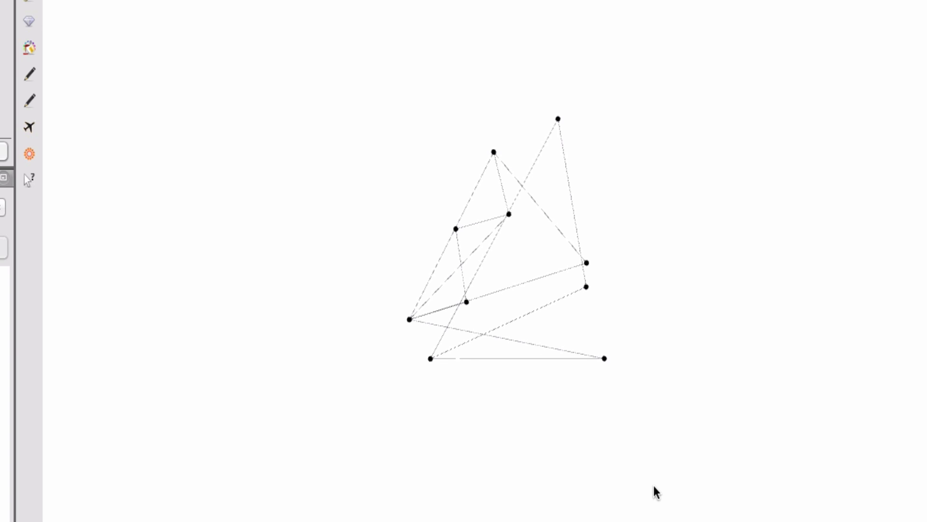
pyautogui.moveTo(500, 285)
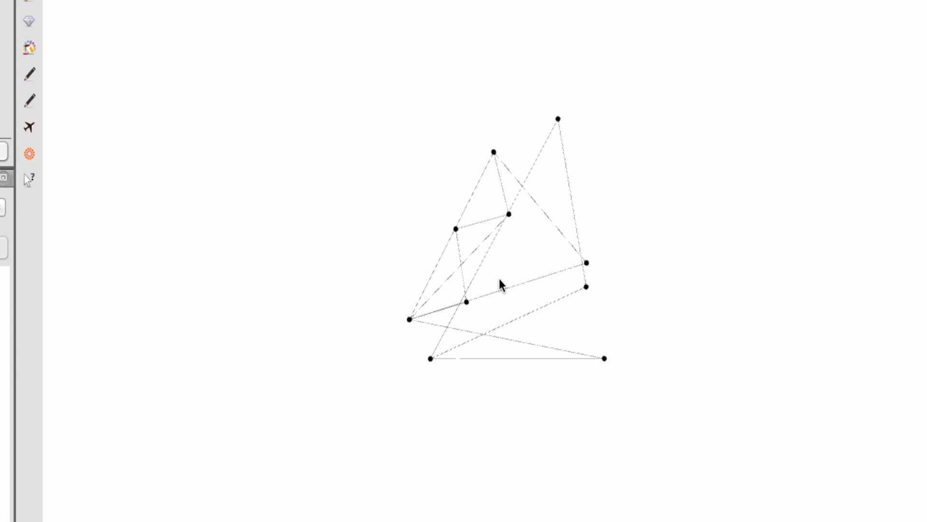
pyautogui.moveTo(501, 287)
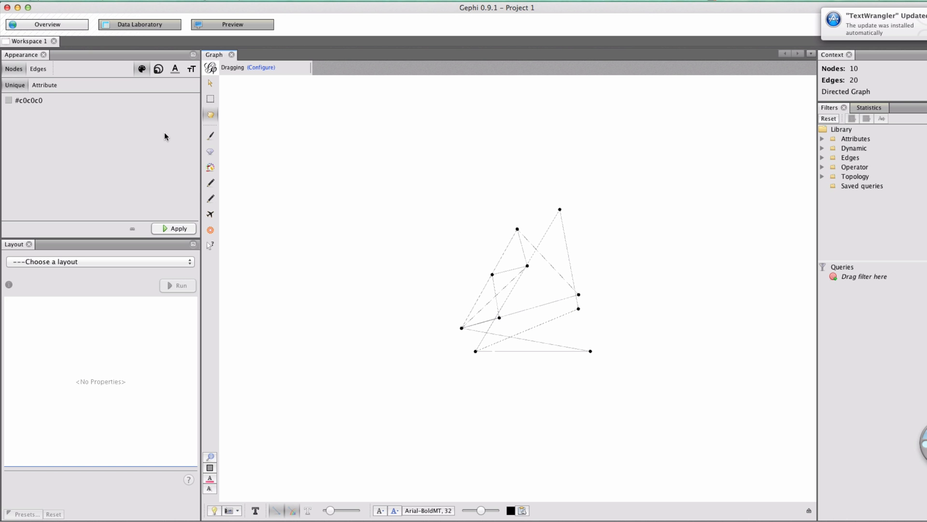
pyautogui.moveTo(106, 266)
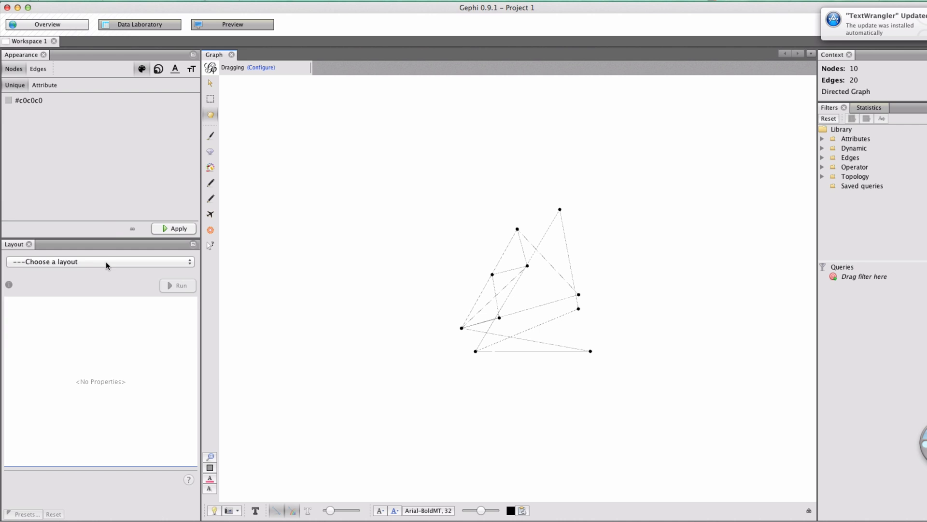
# Run Force Atlas briefly, then stop it, squeezing the network into a tight clump.
pyautogui.click(101, 262)
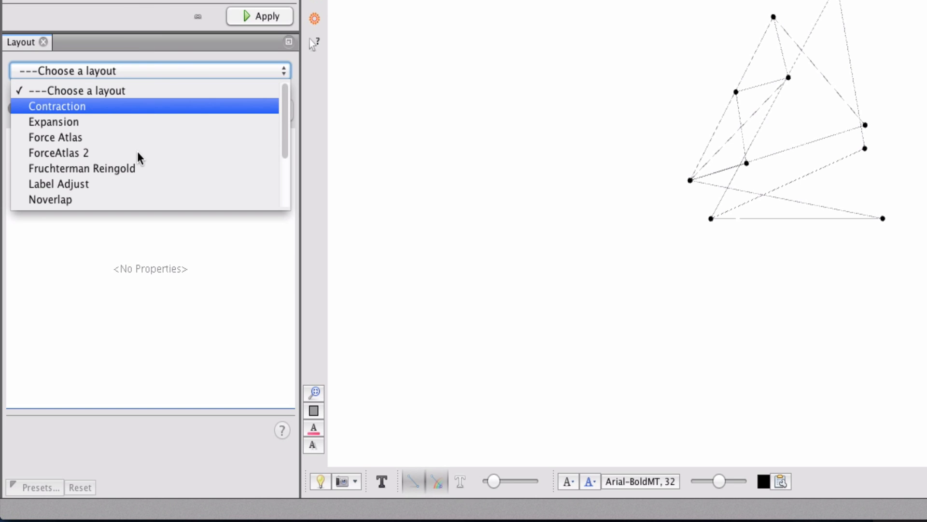
pyautogui.click(55, 137)
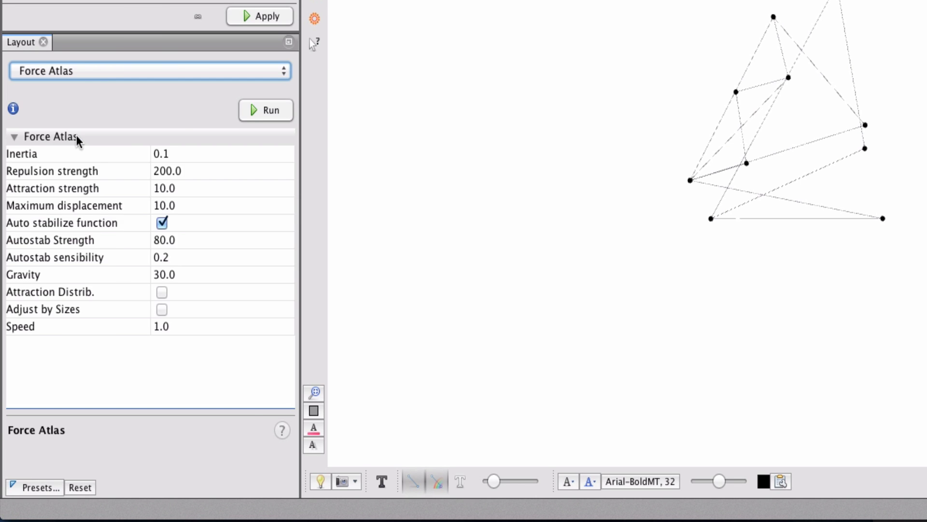
pyautogui.click(266, 111)
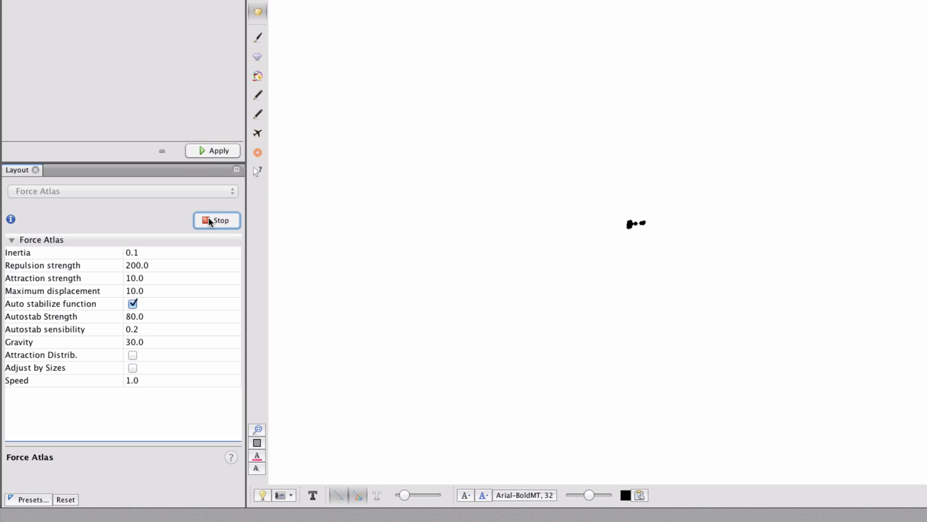
pyautogui.moveTo(217, 219)
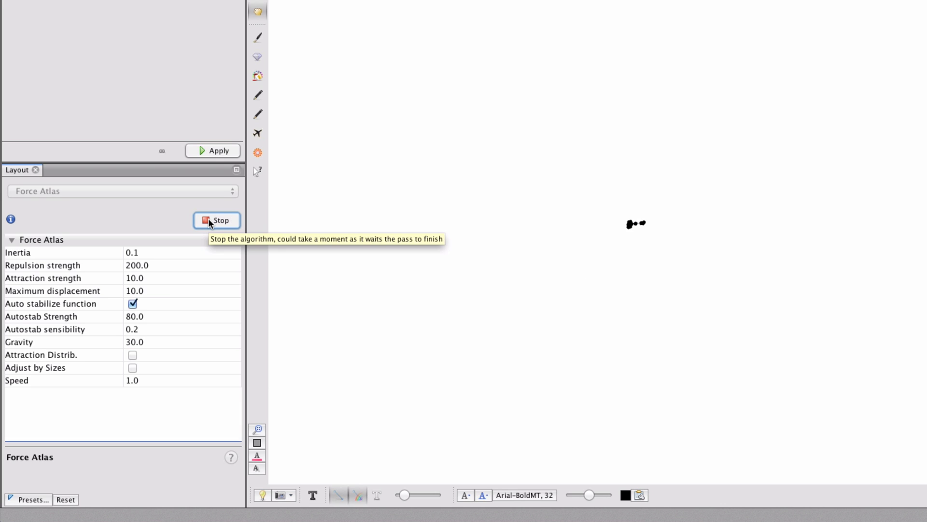
pyautogui.click(121, 191)
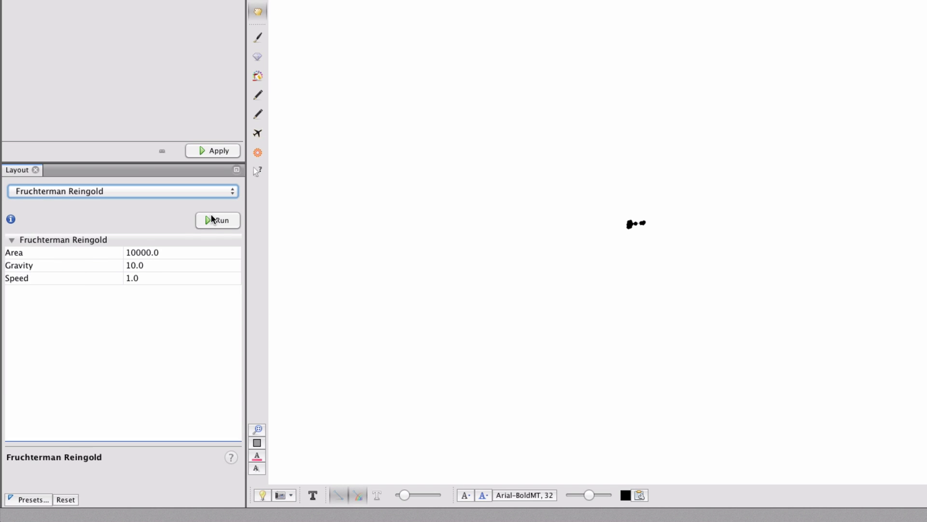
# Run Fruchterman Reingold until the ten nodes spread out, then stop it.
pyautogui.click(218, 221)
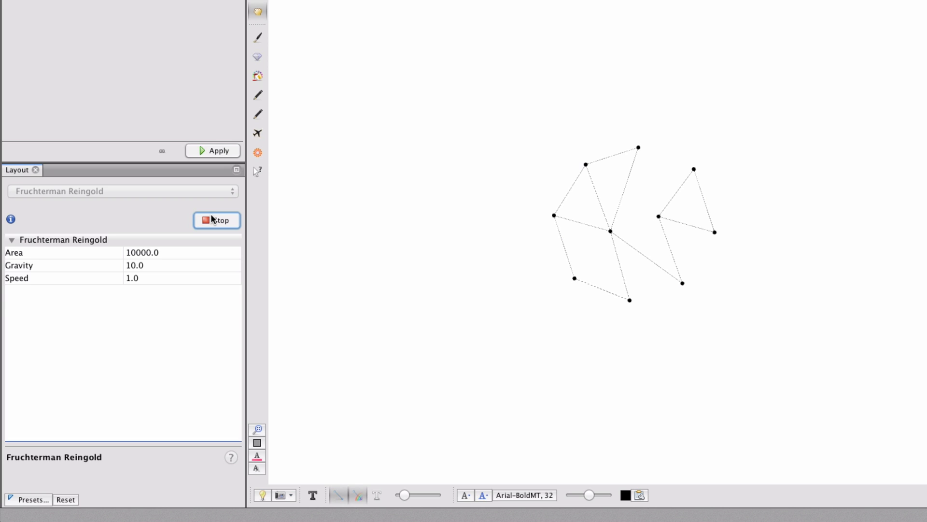
pyautogui.moveTo(661, 219)
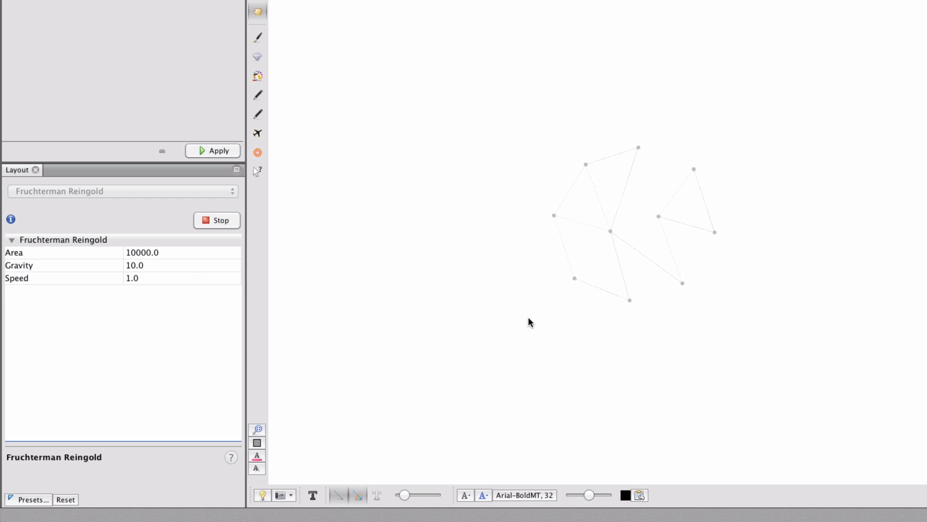
pyautogui.moveTo(672, 362)
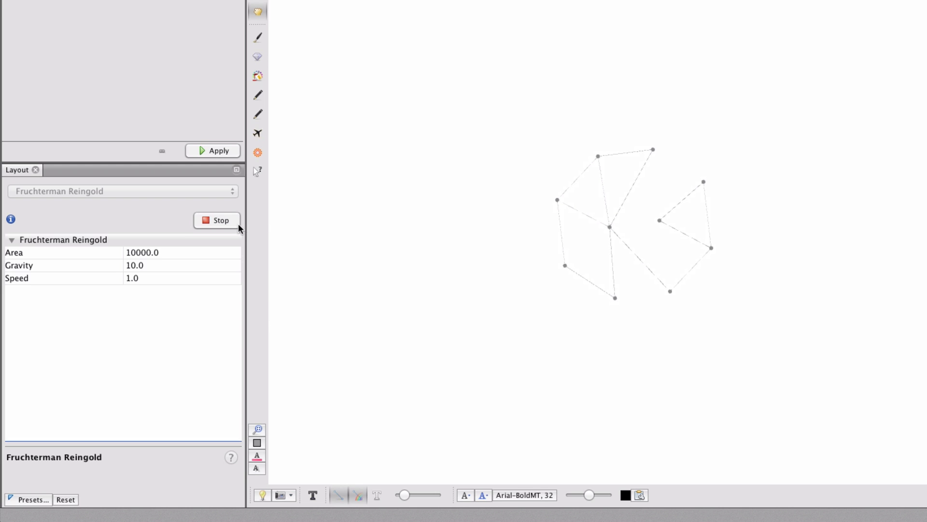
pyautogui.click(218, 220)
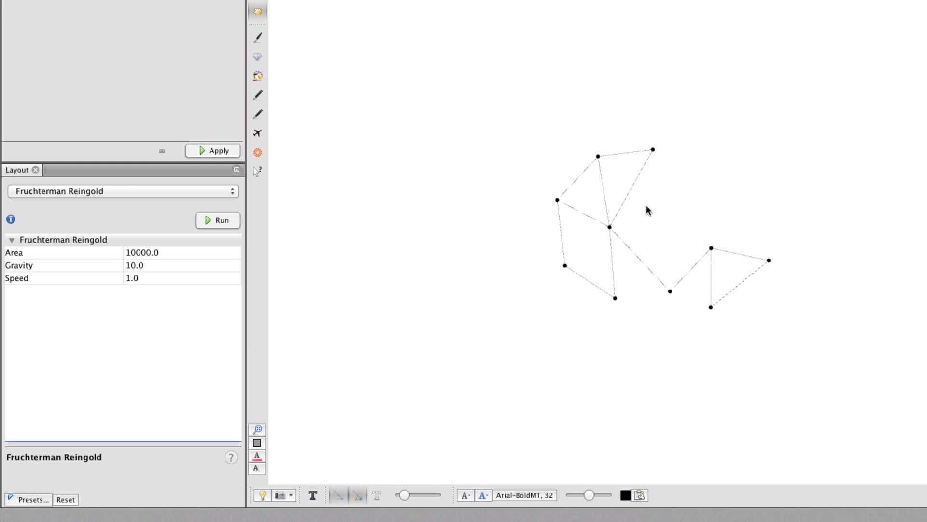
pyautogui.moveTo(668, 193)
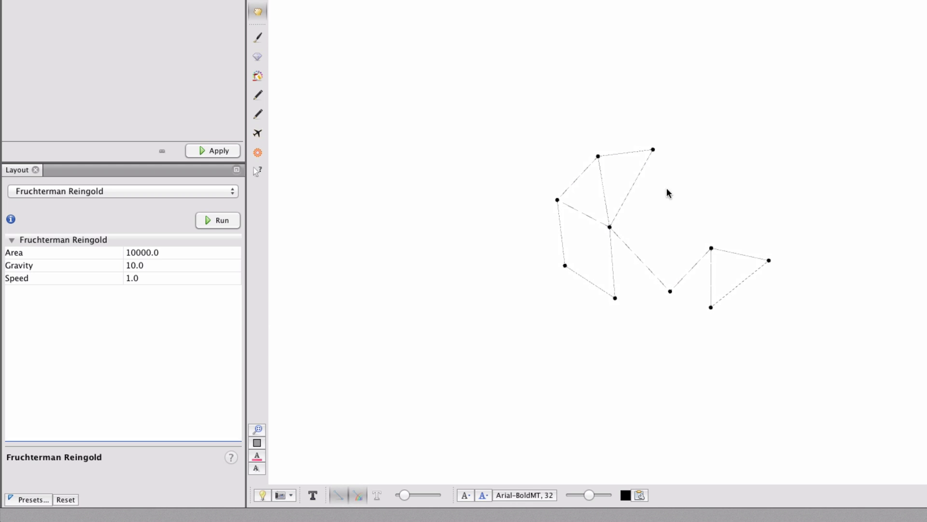
pyautogui.moveTo(513, 403)
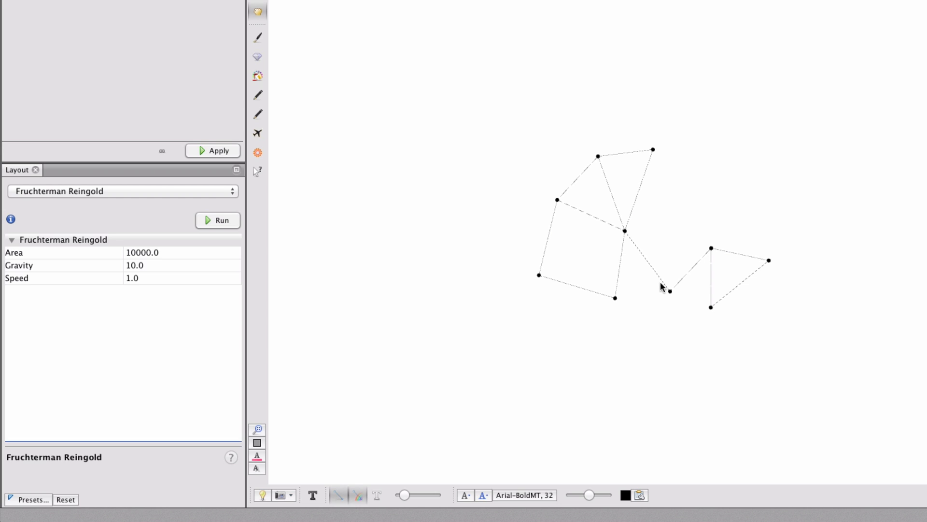
pyautogui.moveTo(743, 260)
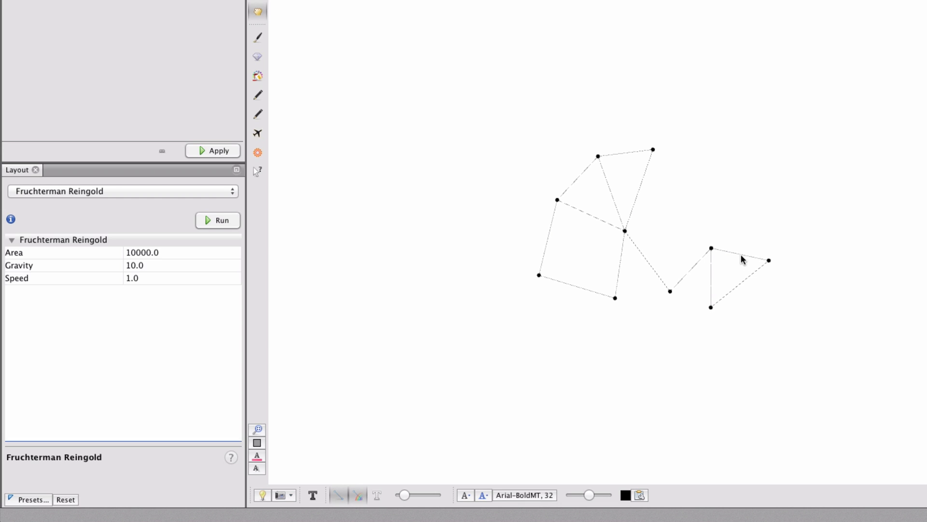
pyautogui.moveTo(614, 330)
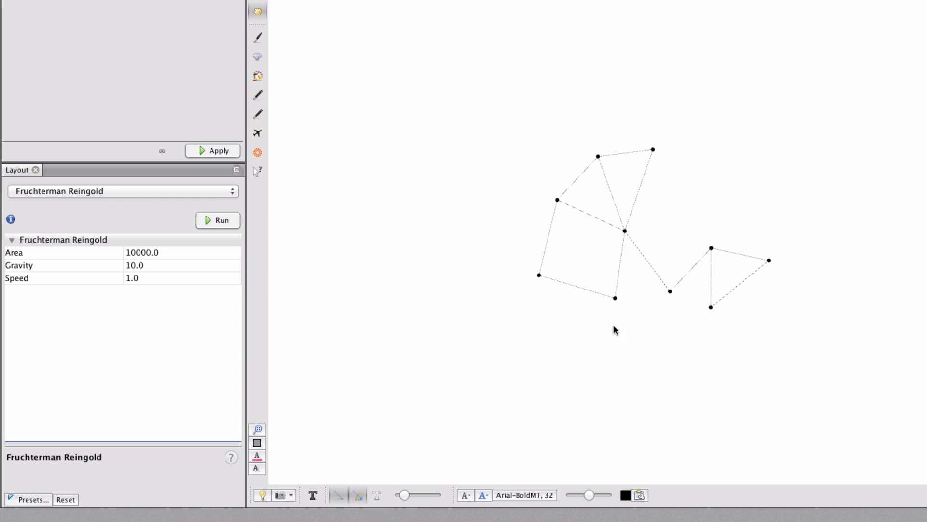
pyautogui.moveTo(744, 392)
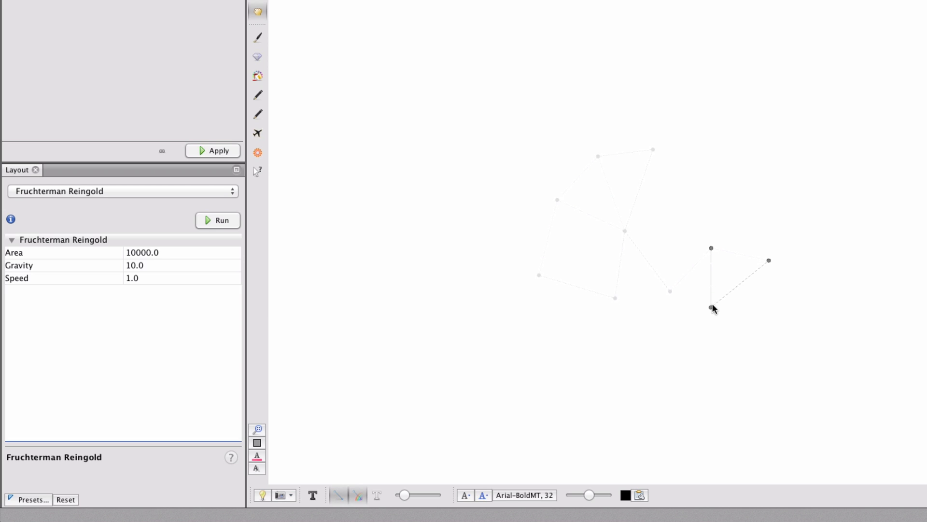
pyautogui.click(222, 220)
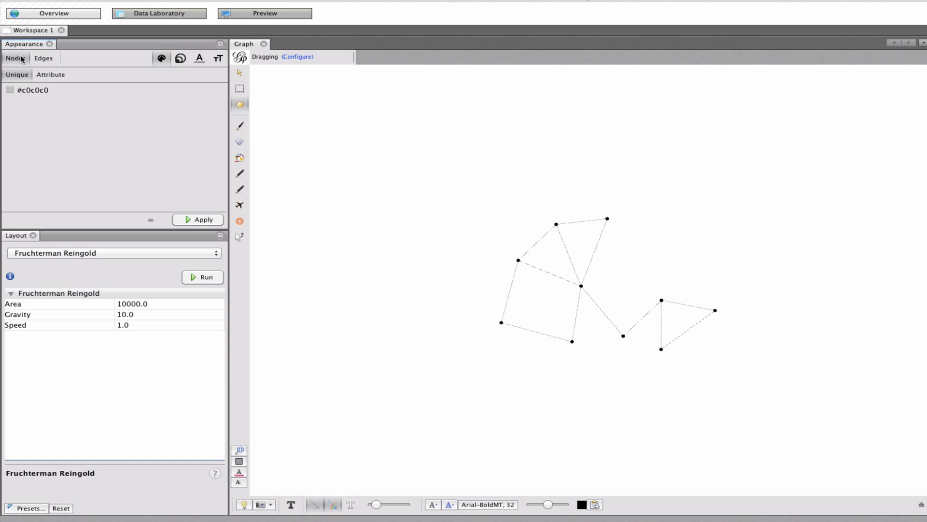
# Size nodes by In-Degree with a 5 to 20 range and apply it.
pyautogui.click(180, 58)
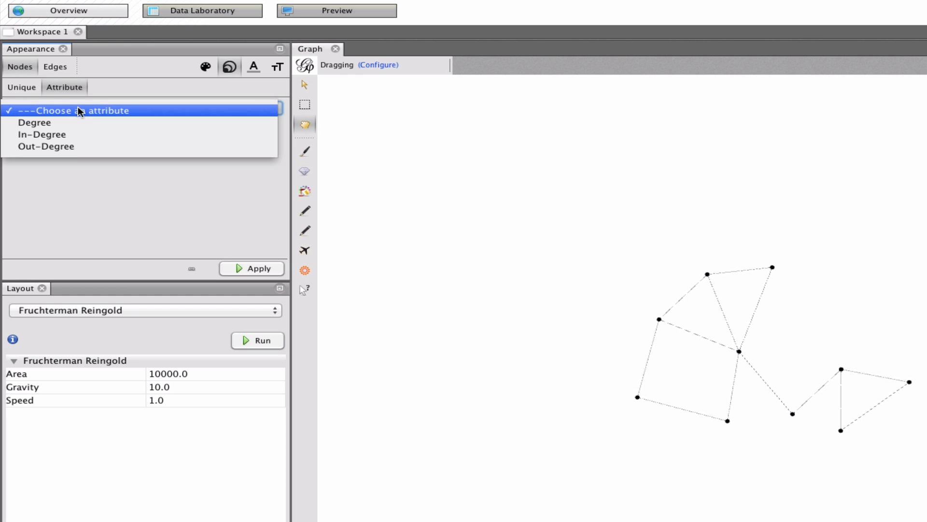
pyautogui.moveTo(73, 123)
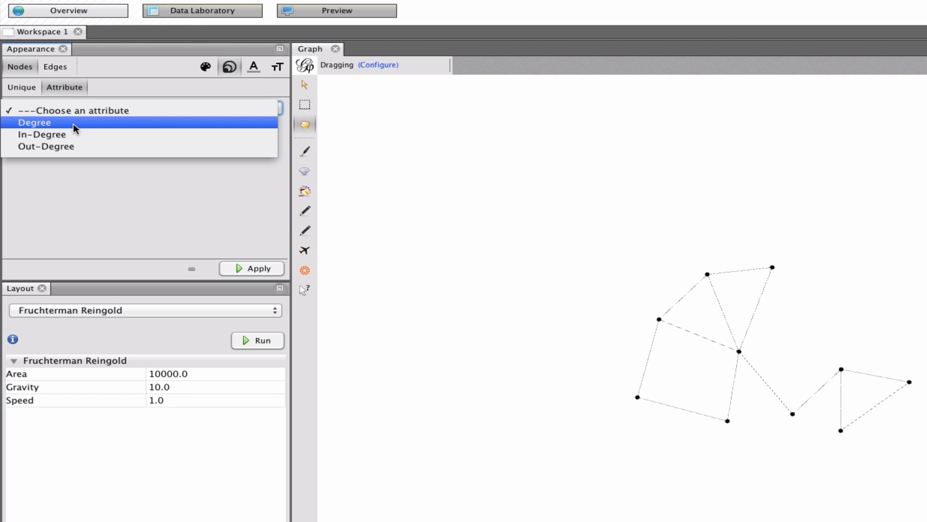
pyautogui.moveTo(71, 136)
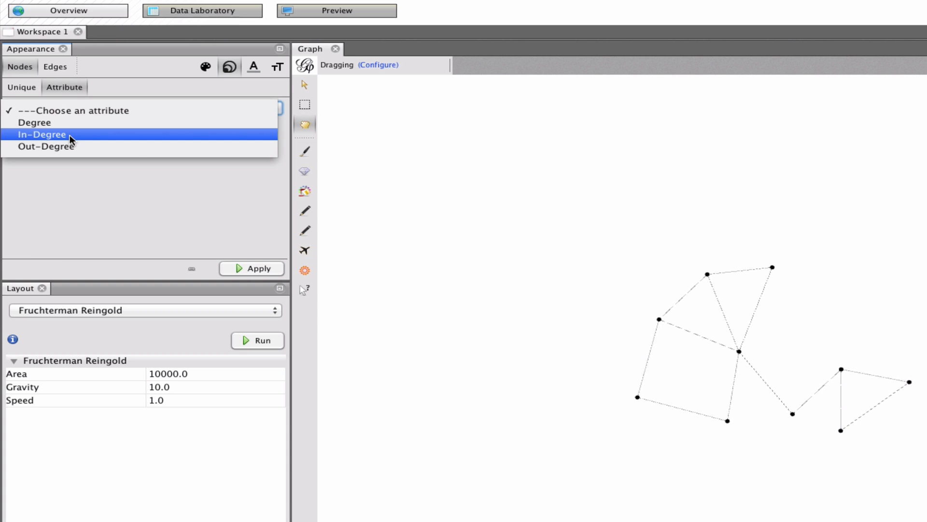
pyautogui.click(42, 134)
pyautogui.write('10')
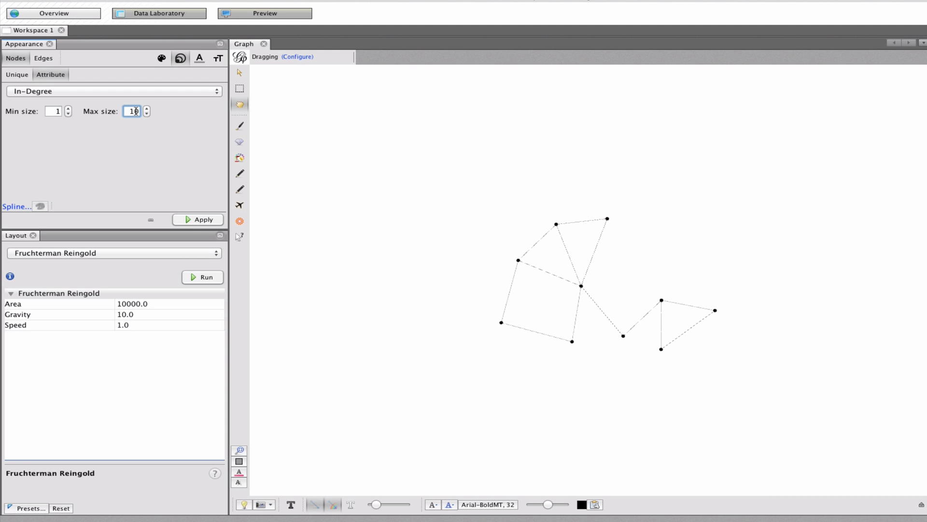
pyautogui.click(202, 220)
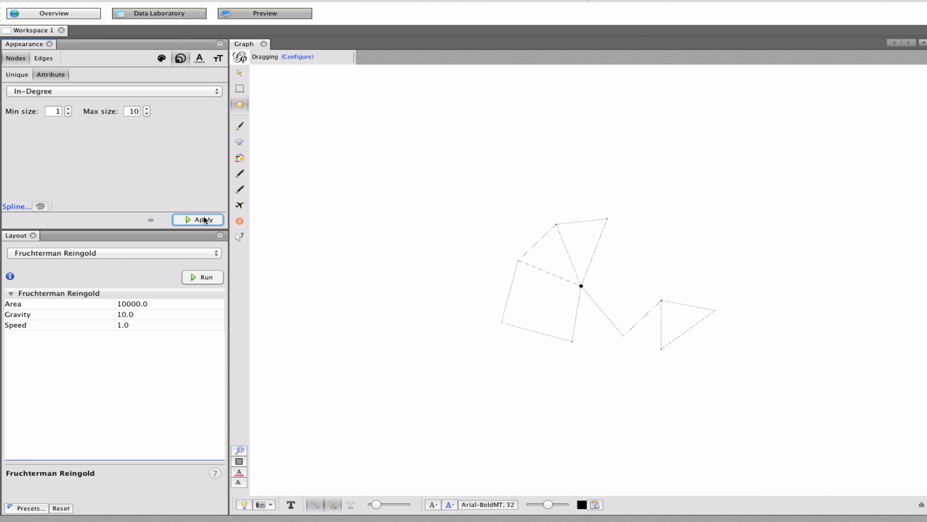
pyautogui.moveTo(107, 114)
pyautogui.write('20')
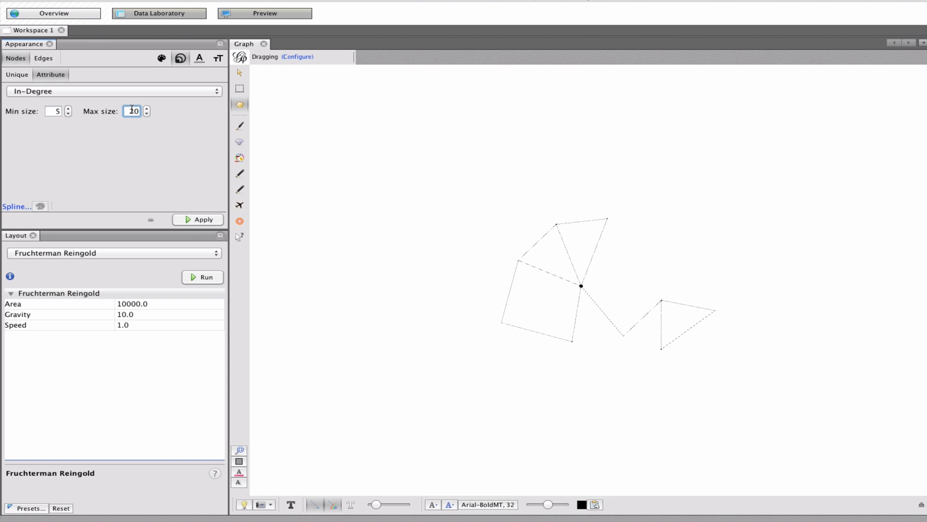
pyautogui.click(202, 219)
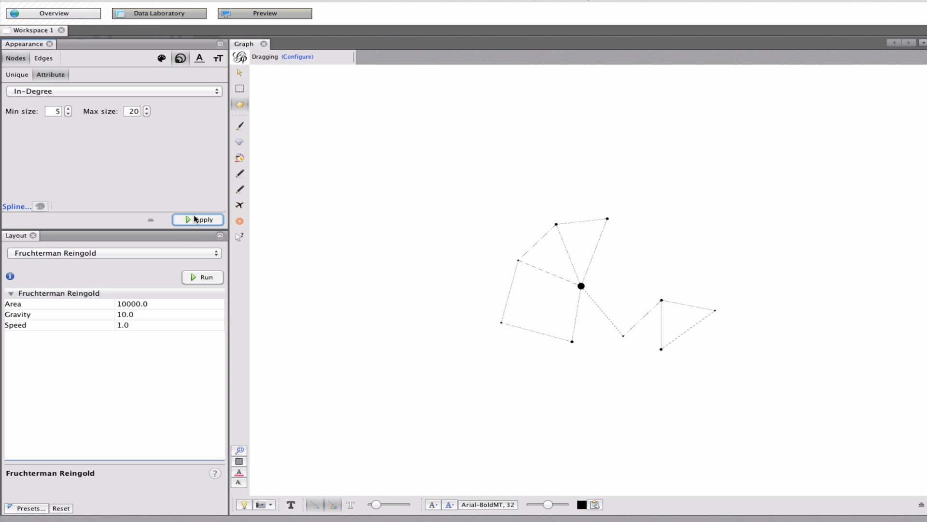
pyautogui.moveTo(626, 342)
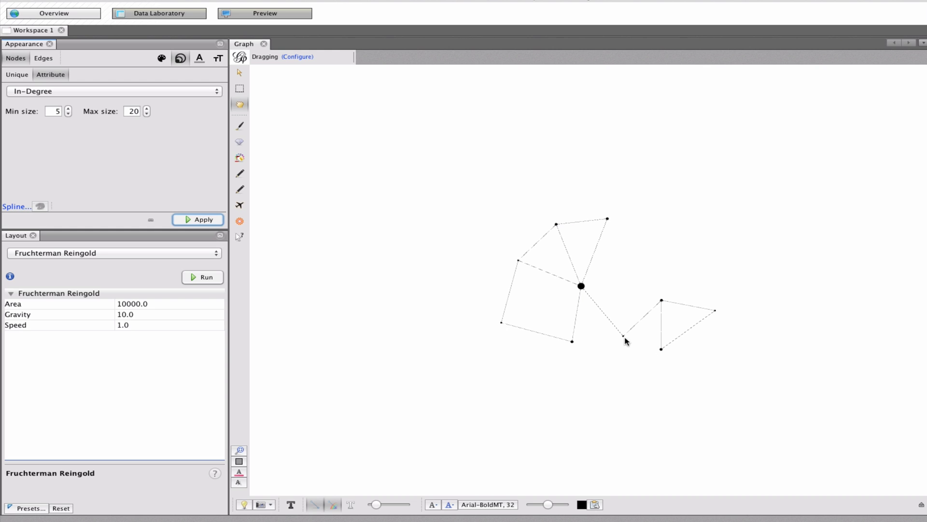
pyautogui.moveTo(656, 312)
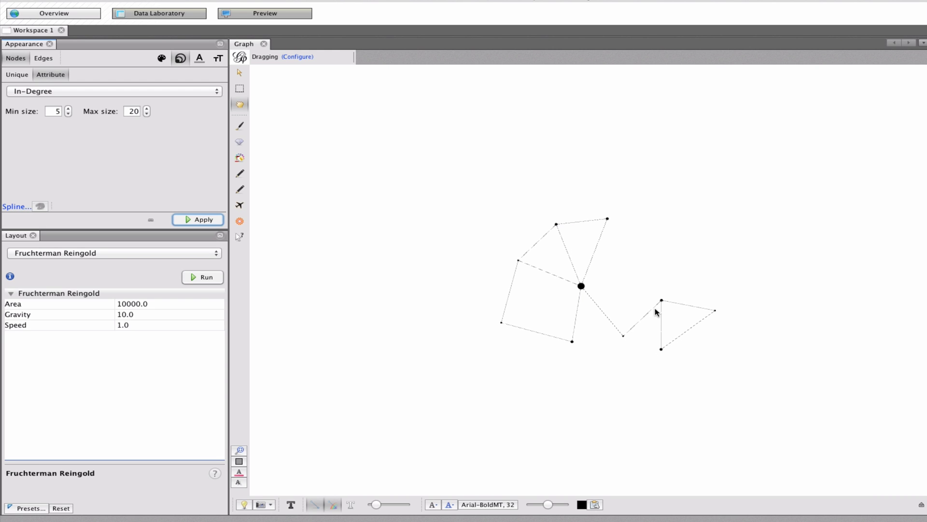
pyautogui.moveTo(656, 368)
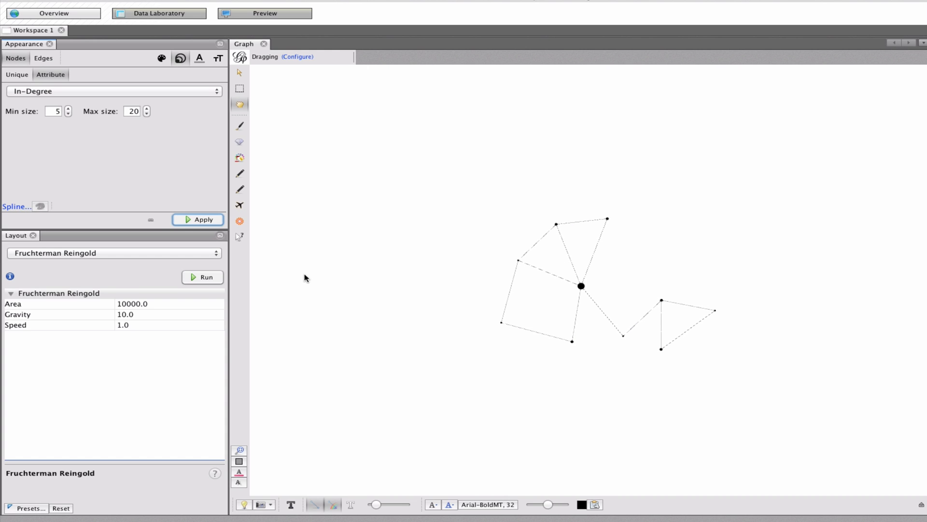
pyautogui.moveTo(258, 393)
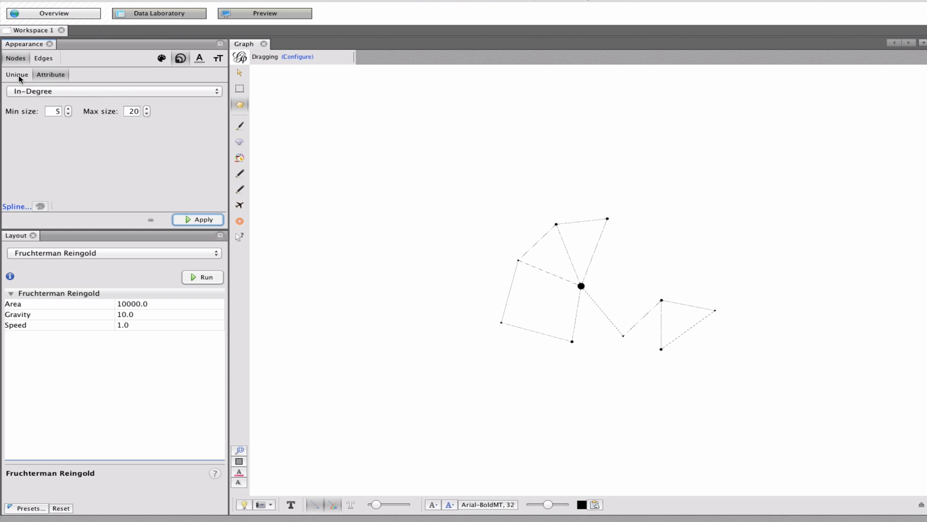
# Check the fixed node size option and the edge appearance settings, then return to nodes.
pyautogui.click(16, 74)
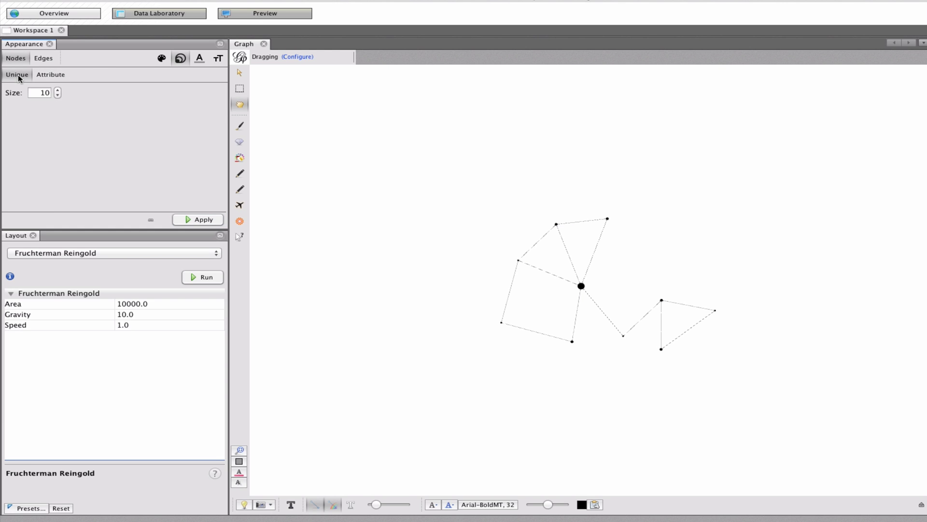
pyautogui.click(43, 58)
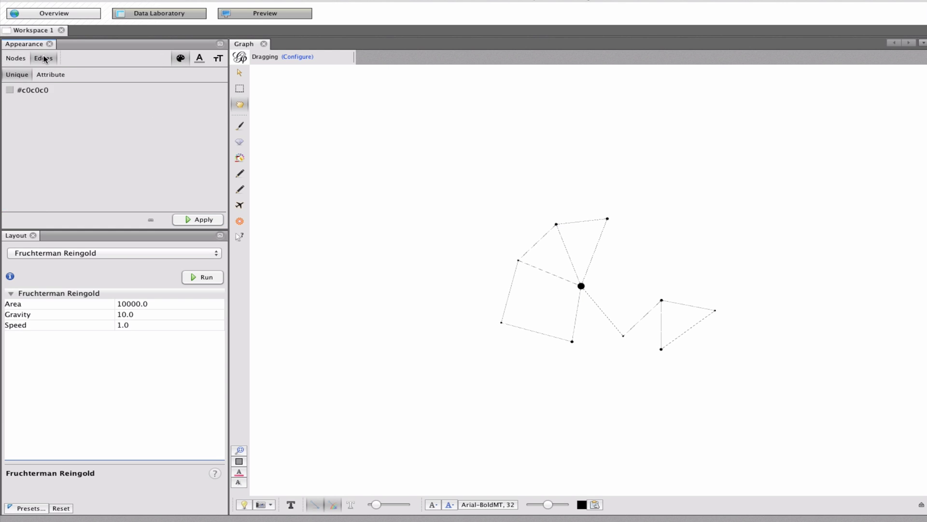
pyautogui.click(15, 58)
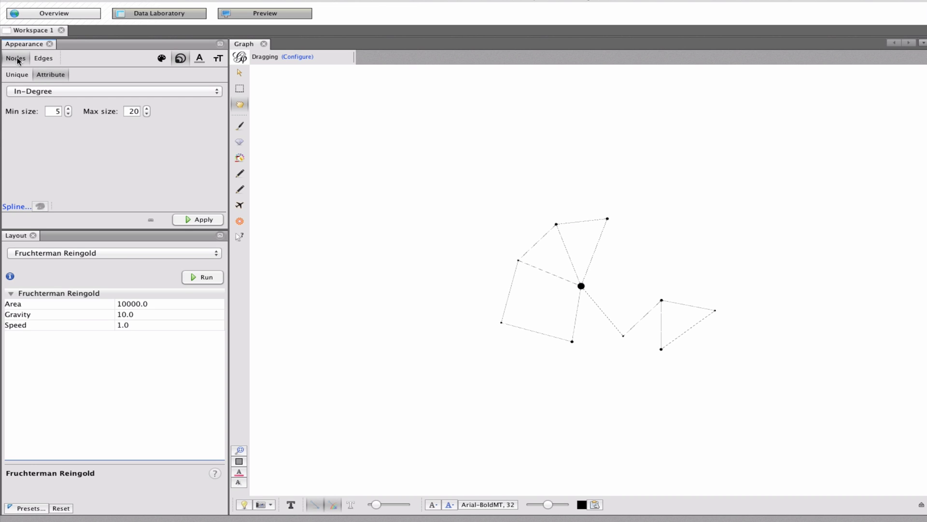
pyautogui.moveTo(149, 421)
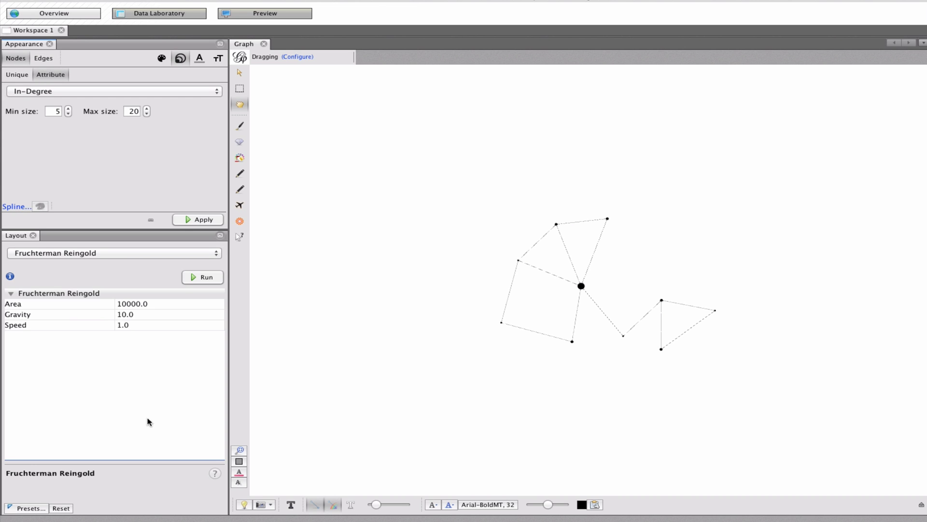
pyautogui.moveTo(264, 13)
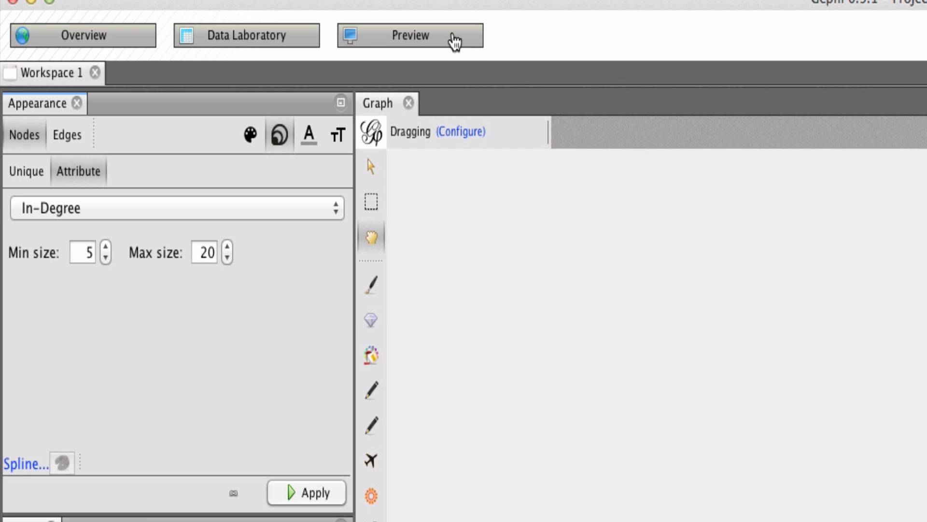
# Enable node labels in Preview, refresh the render, then view the nodes data table.
pyautogui.click(410, 35)
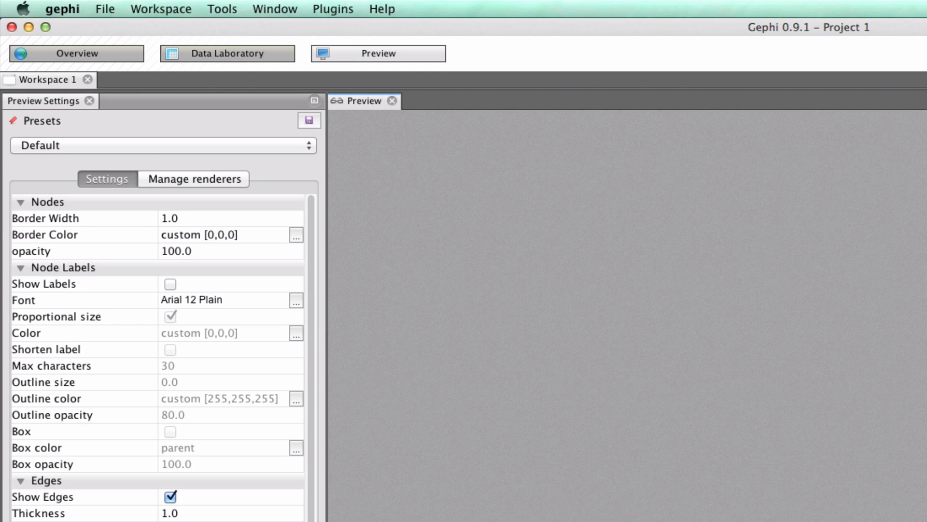
pyautogui.moveTo(123, 268)
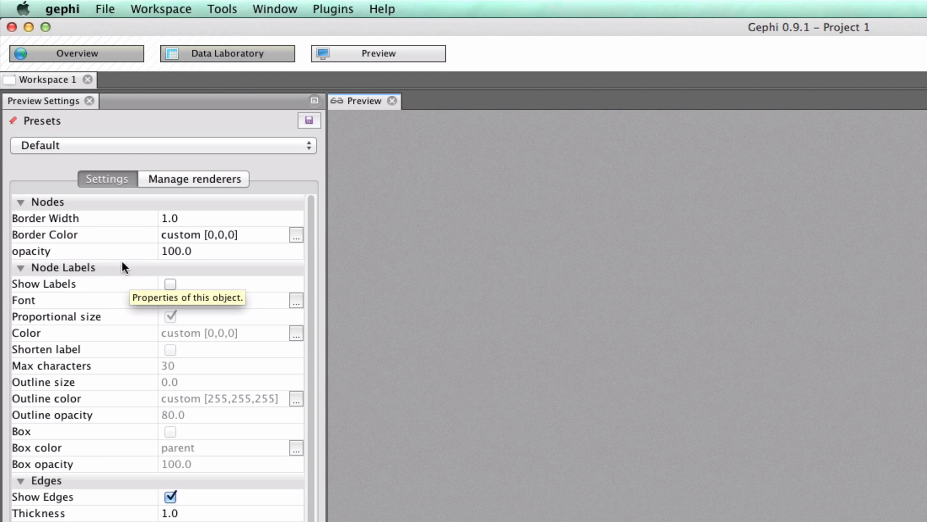
pyautogui.click(169, 284)
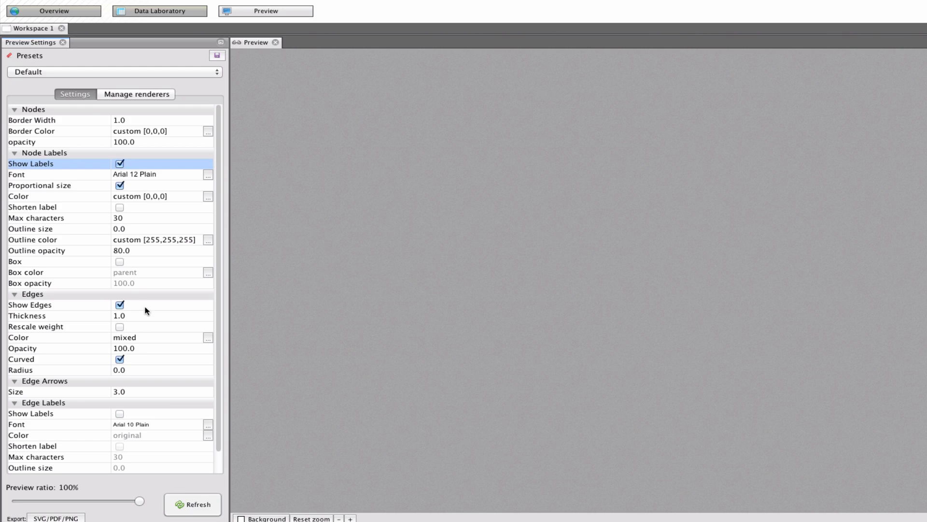
pyautogui.click(193, 505)
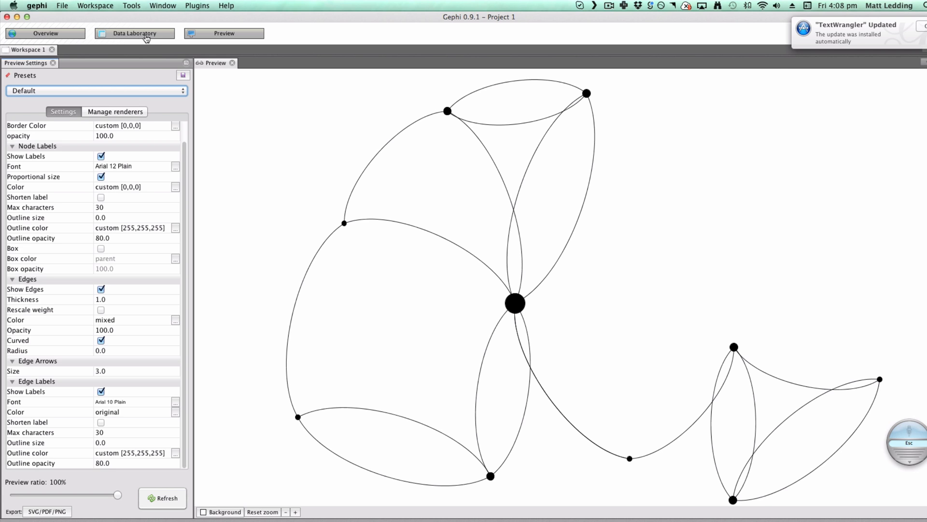
pyautogui.click(134, 33)
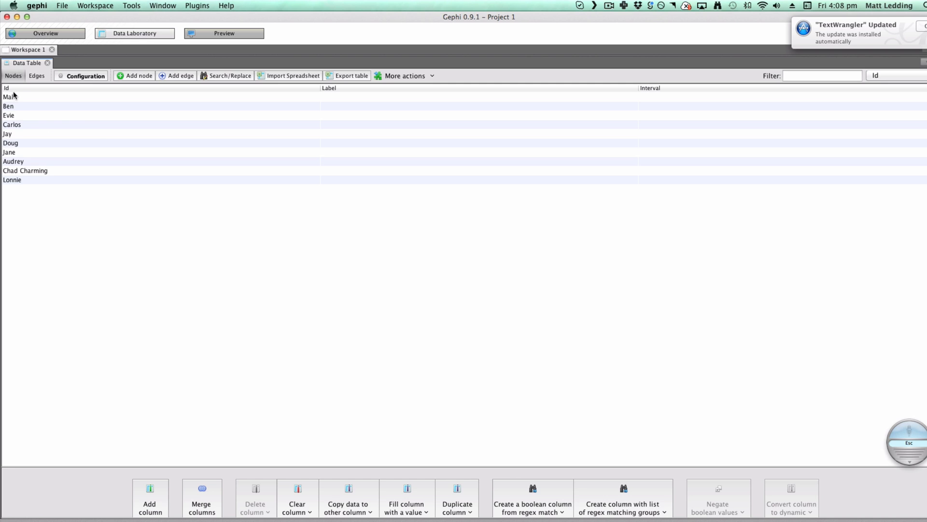
# Sort the node rows and copy every Id value into the Label column.
pyautogui.click(7, 87)
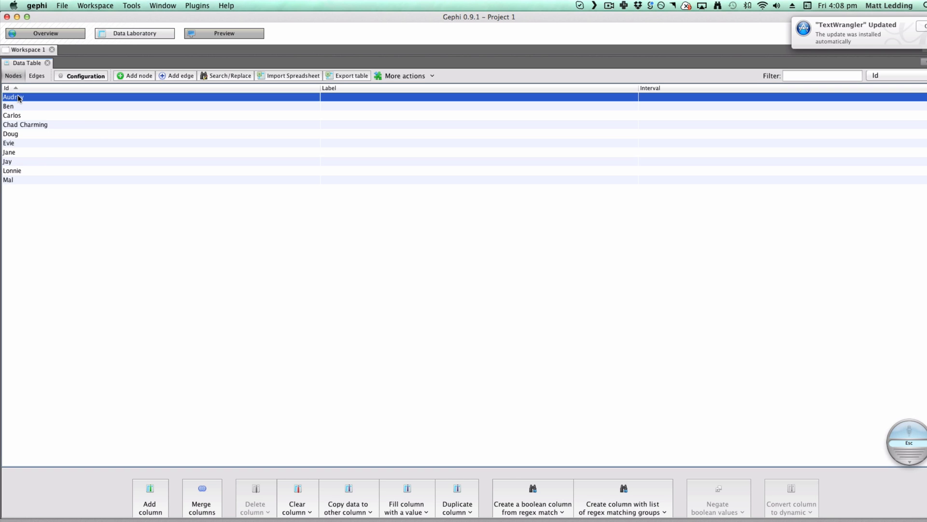
pyautogui.click(7, 88)
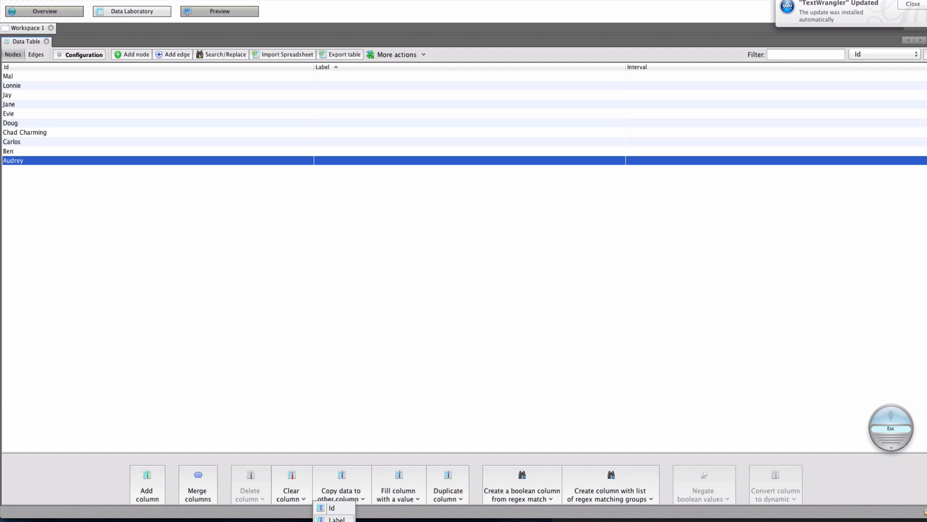
pyautogui.click(332, 508)
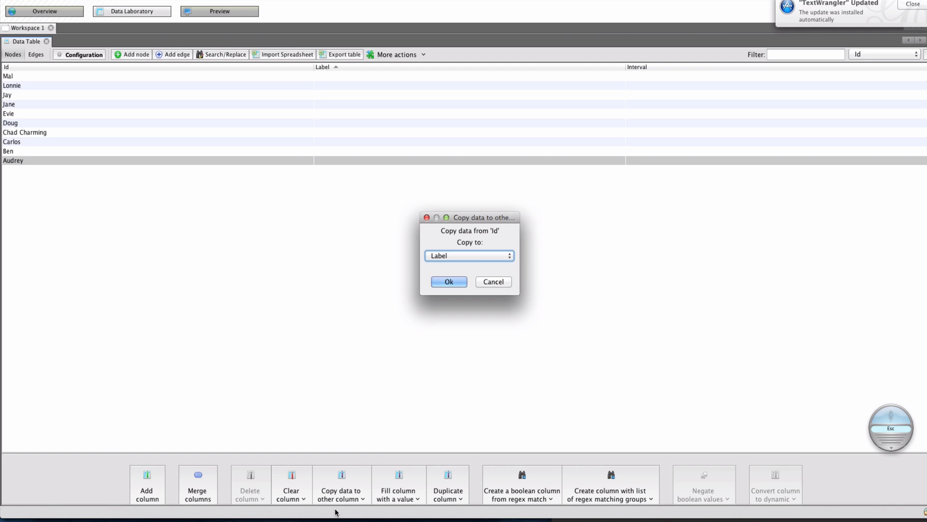
pyautogui.moveTo(467, 255)
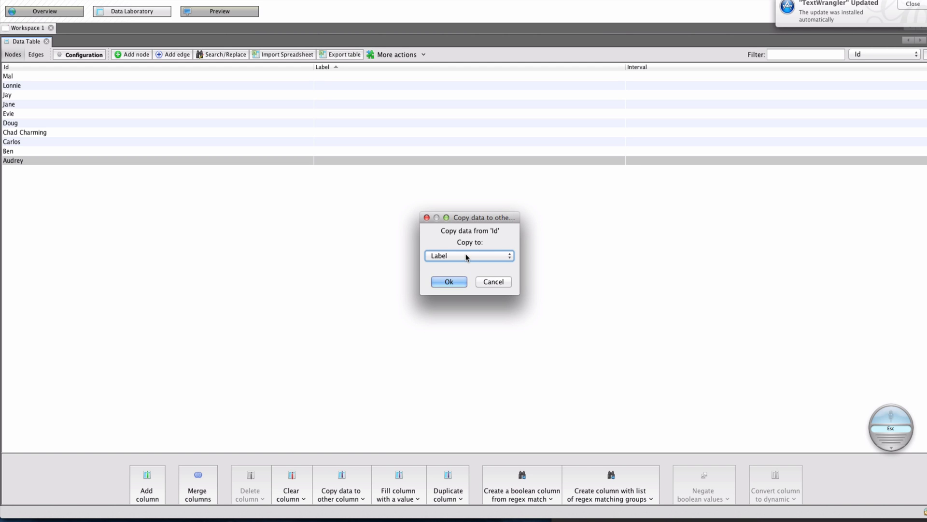
pyautogui.click(448, 282)
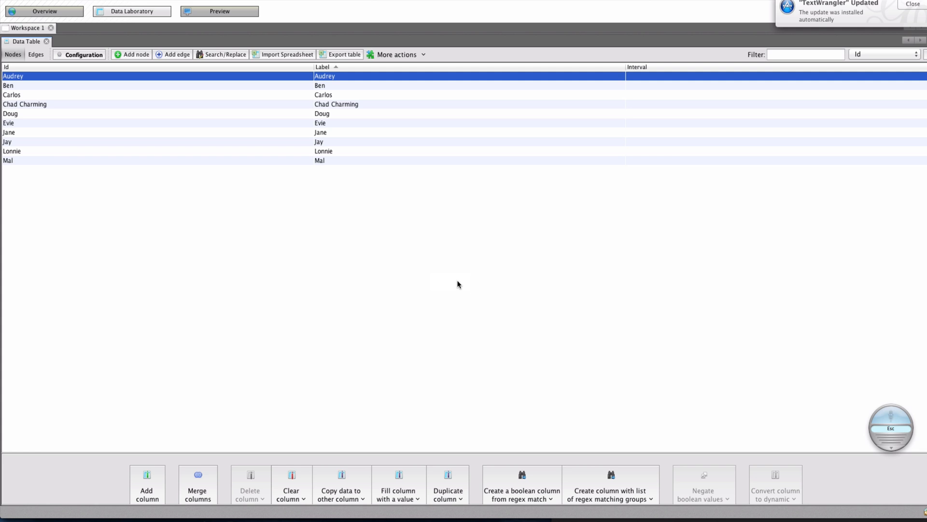
pyautogui.moveTo(50, 155)
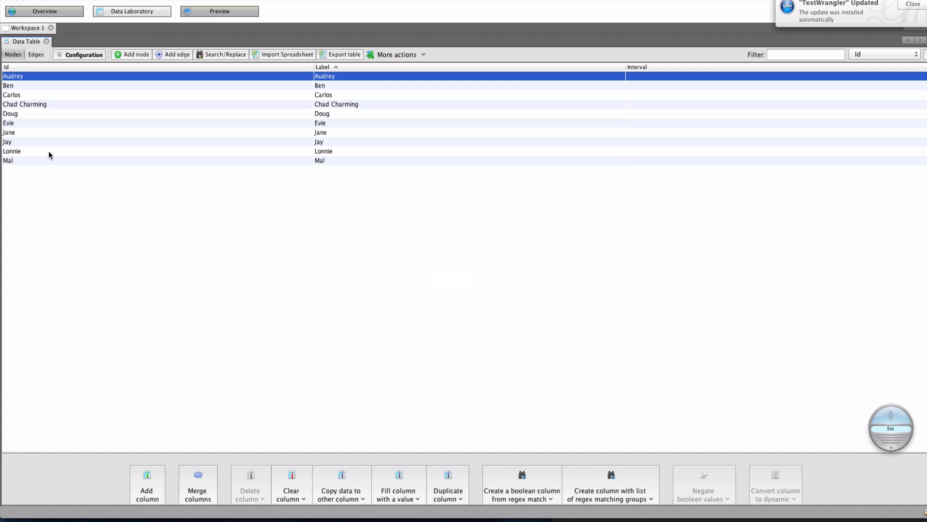
pyautogui.moveTo(218, 10)
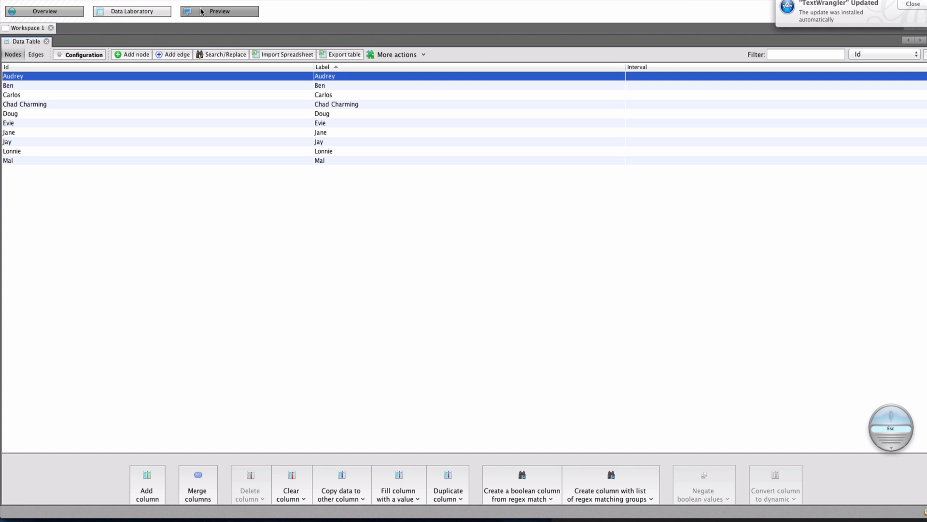
# Refresh the Preview so each node shows its name label.
pyautogui.click(219, 11)
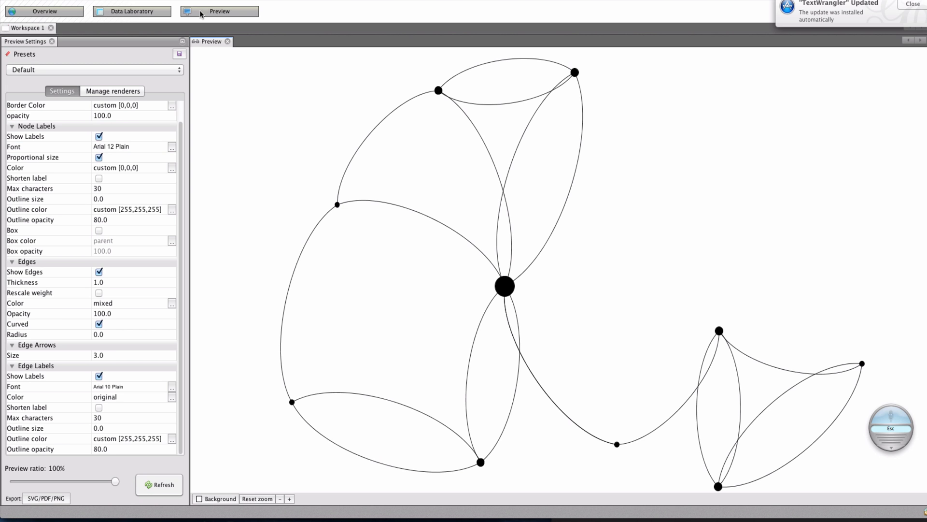
pyautogui.click(159, 484)
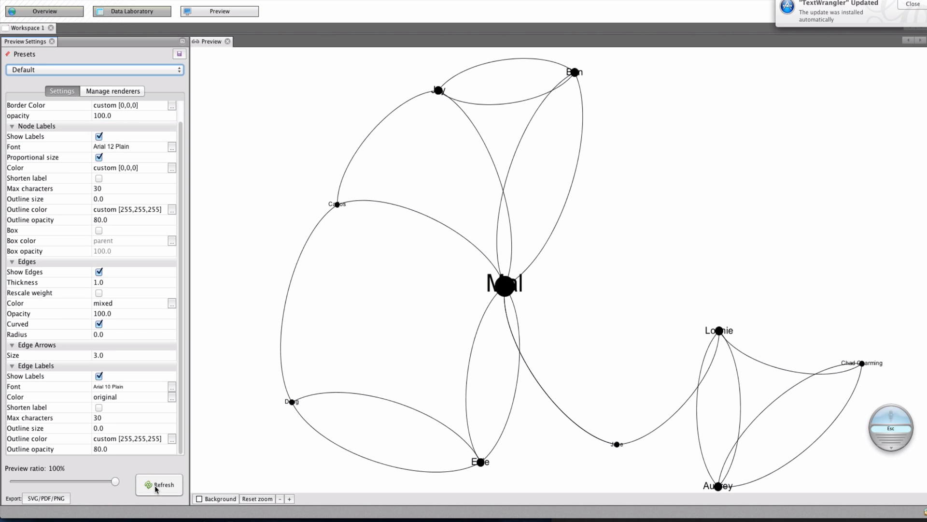
pyautogui.moveTo(545, 304)
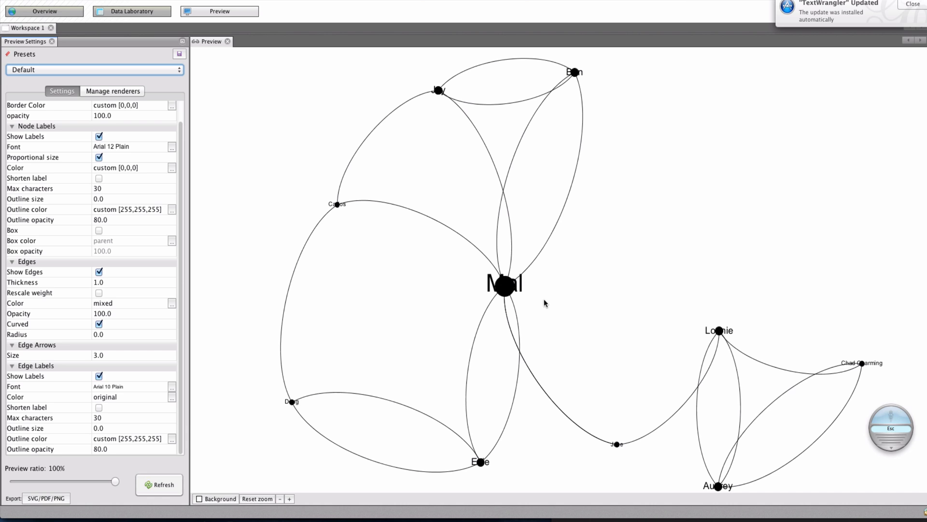
pyautogui.moveTo(508, 281)
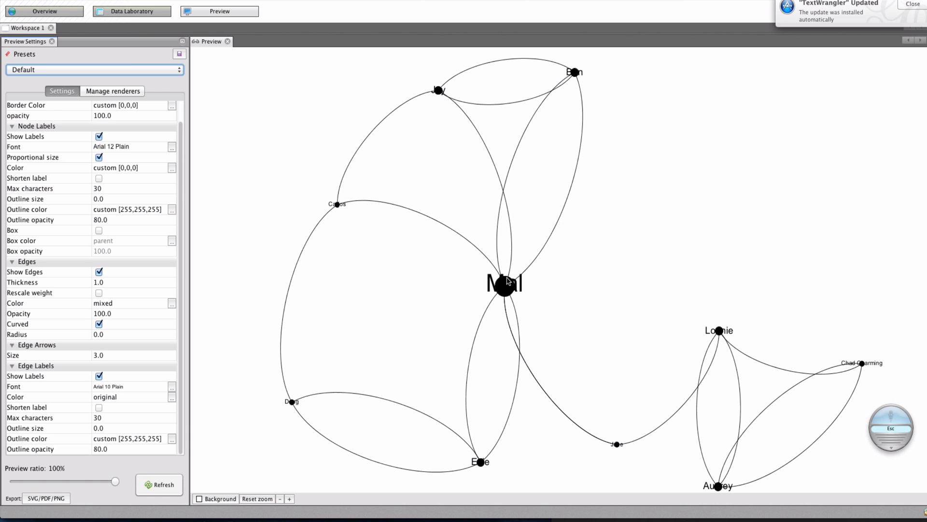
pyautogui.moveTo(37, 440)
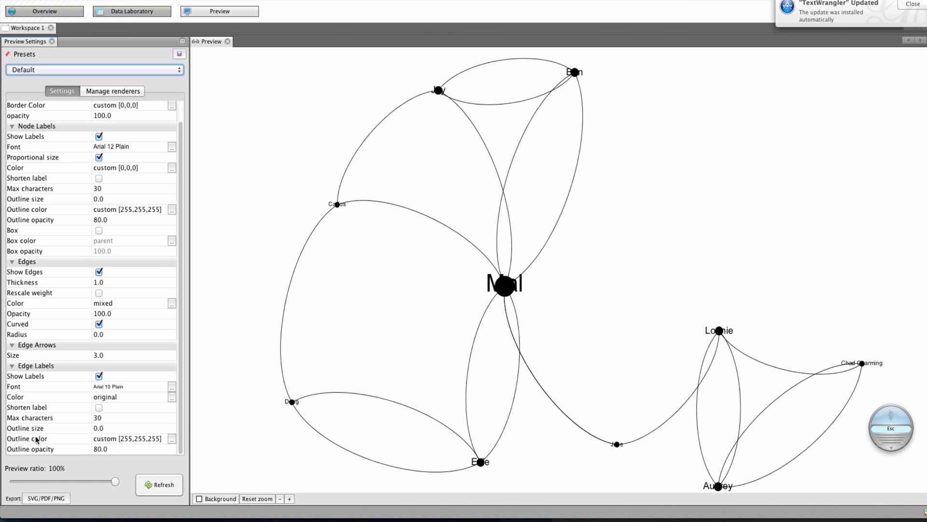
pyautogui.moveTo(846, 367)
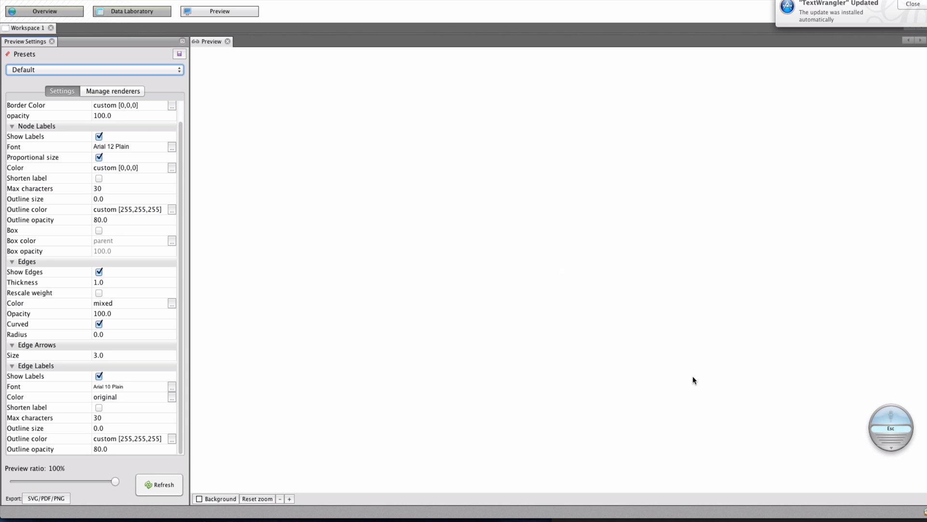
# Reset the preview zoom and re-render the full labelled network.
pyautogui.click(158, 484)
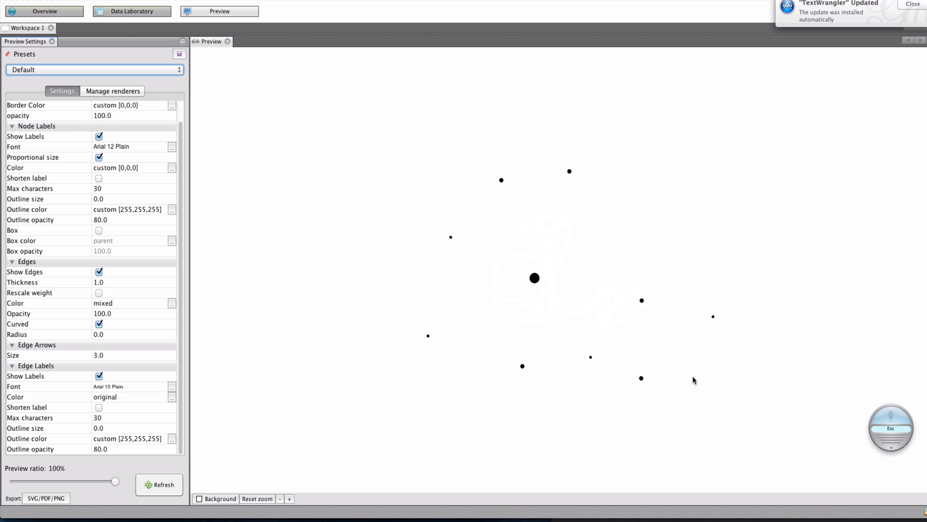
pyautogui.click(159, 485)
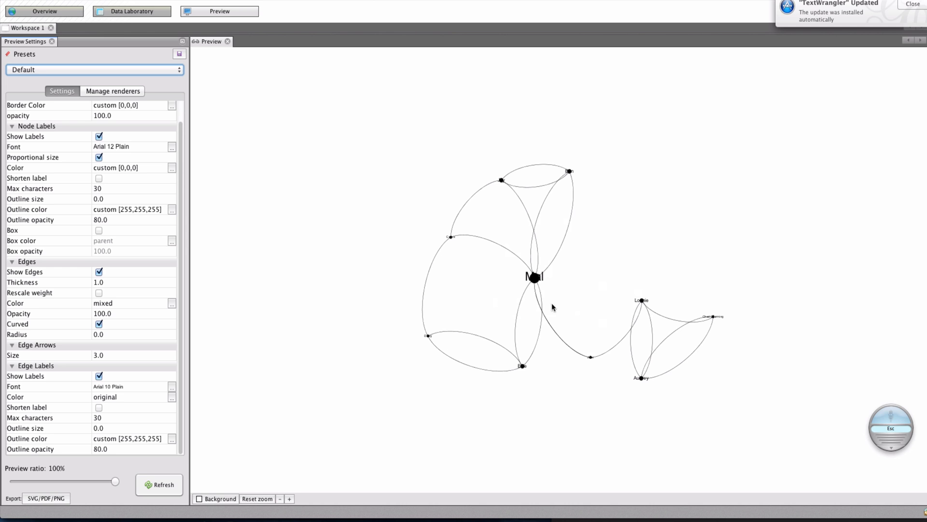
pyautogui.moveTo(444, 111)
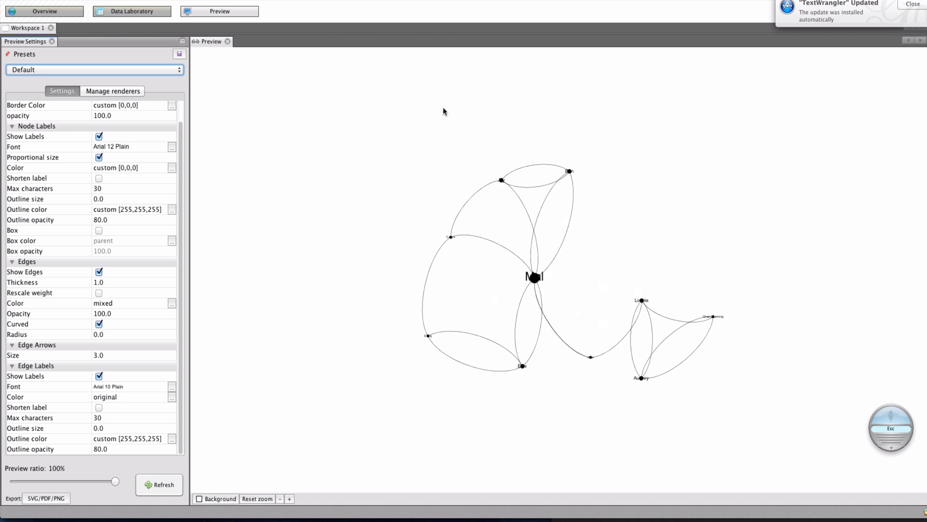
pyautogui.moveTo(152, 118)
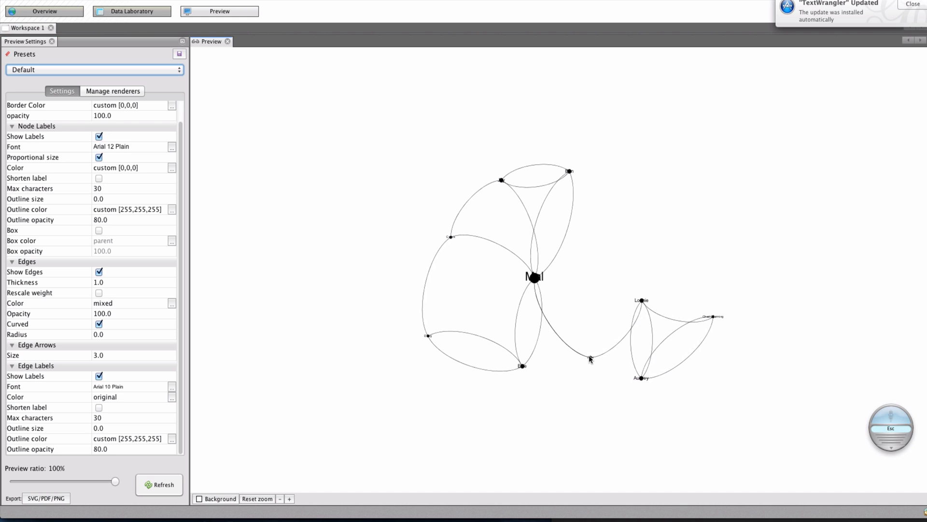
pyautogui.moveTo(581, 150)
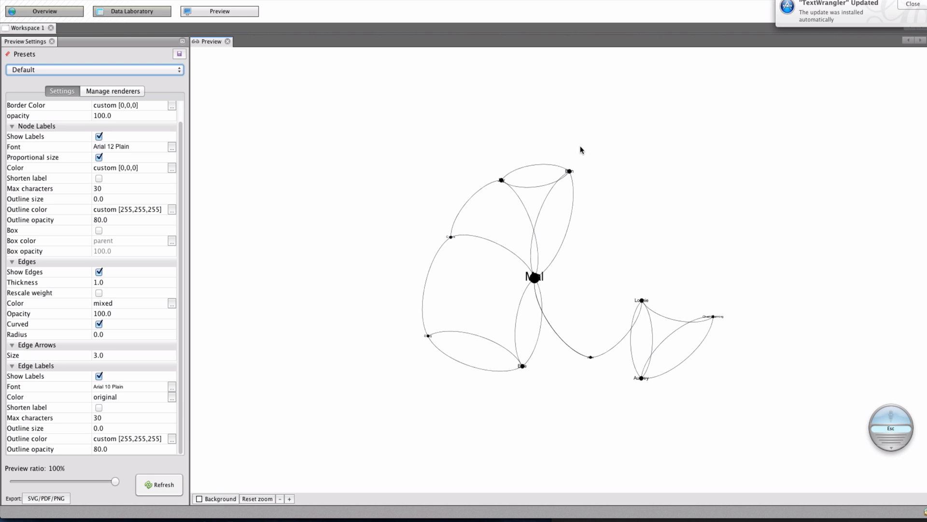
pyautogui.moveTo(476, 175)
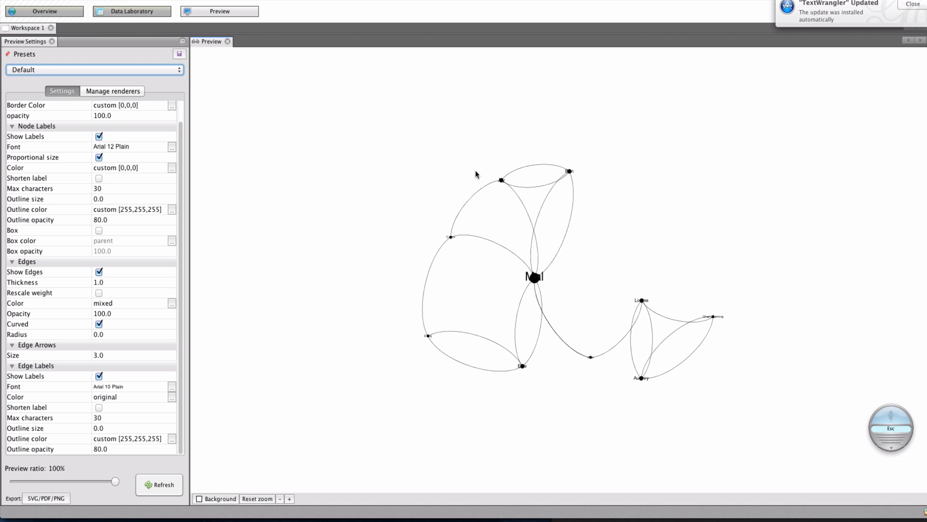
pyautogui.moveTo(427, 339)
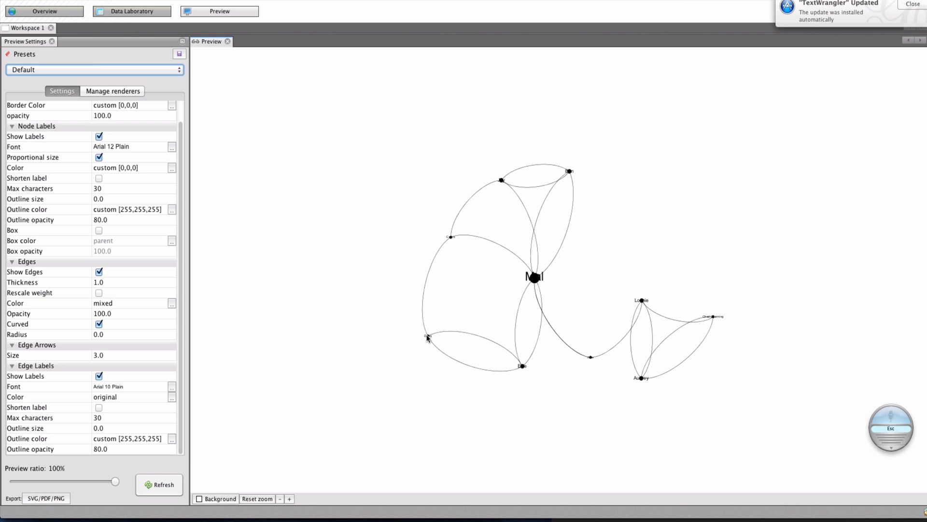
pyautogui.moveTo(498, 319)
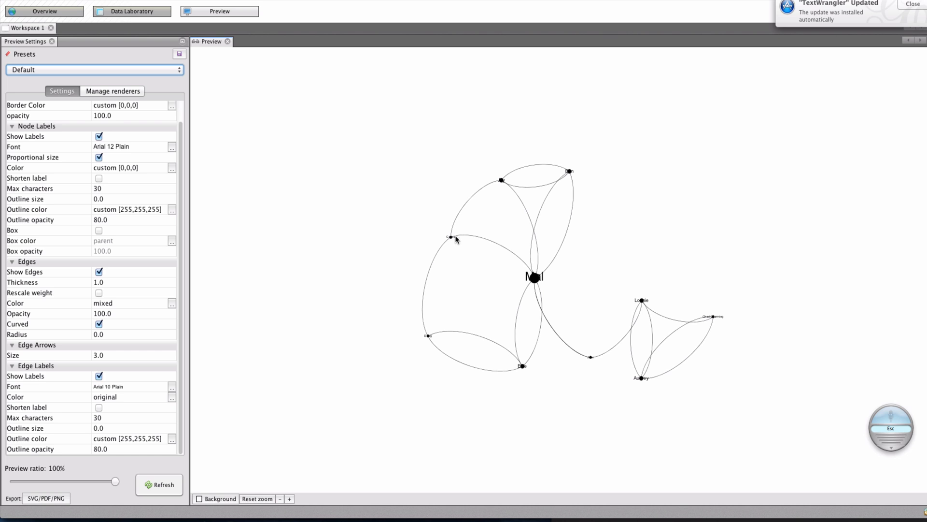
pyautogui.moveTo(503, 182)
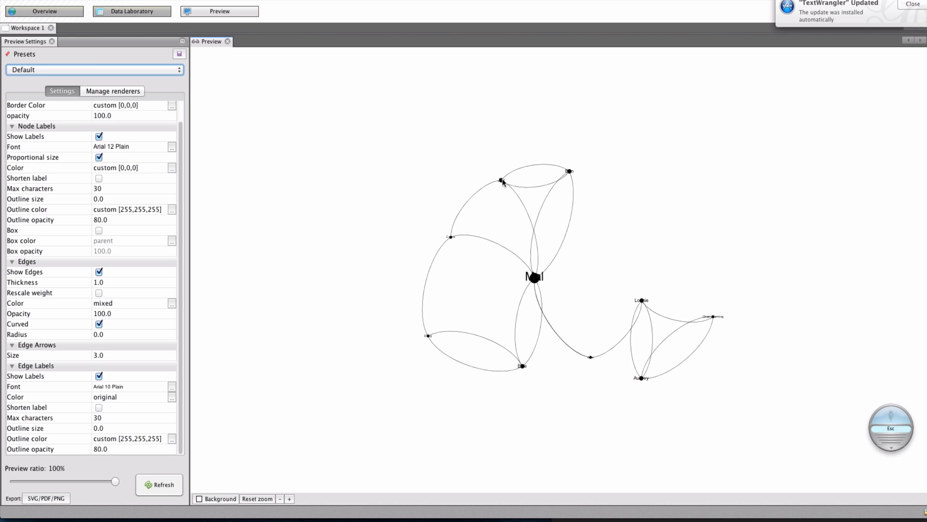
pyautogui.moveTo(592, 359)
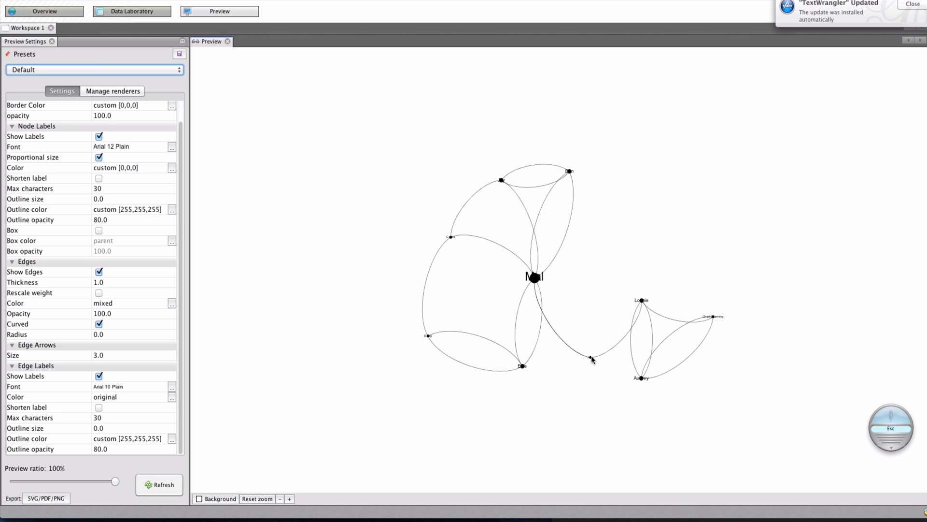
pyautogui.moveTo(586, 361)
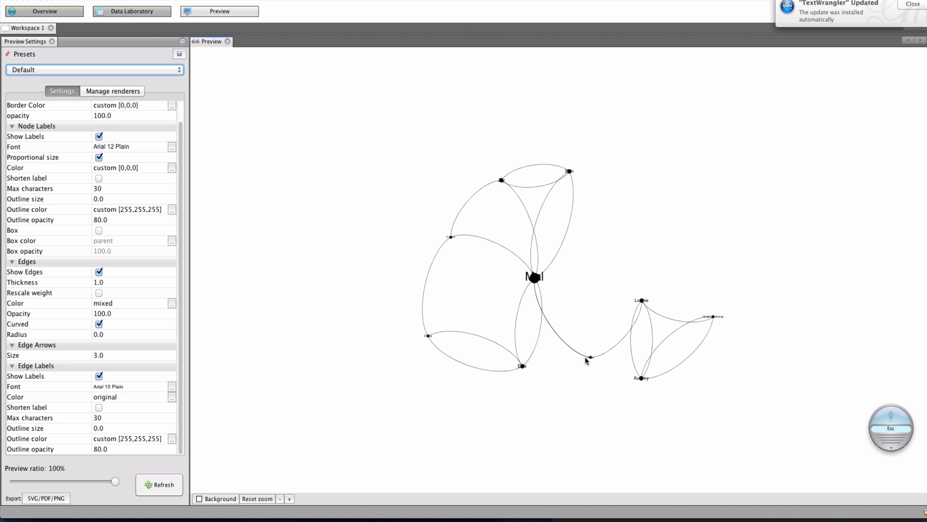
pyautogui.moveTo(630, 324)
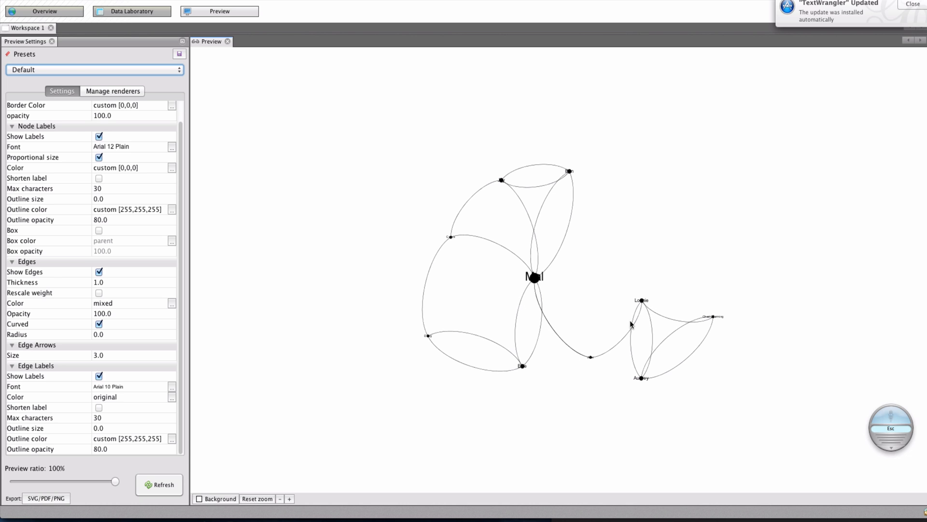
pyautogui.moveTo(599, 372)
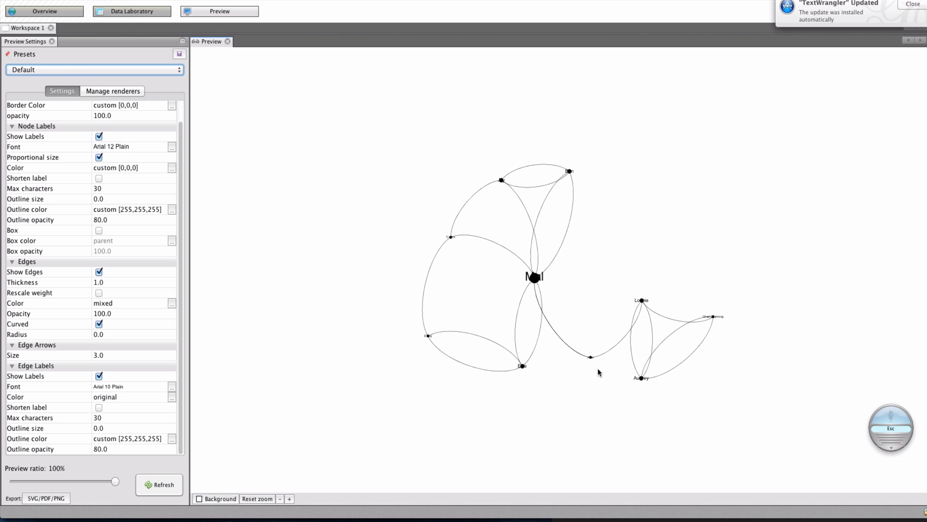
pyautogui.moveTo(651, 405)
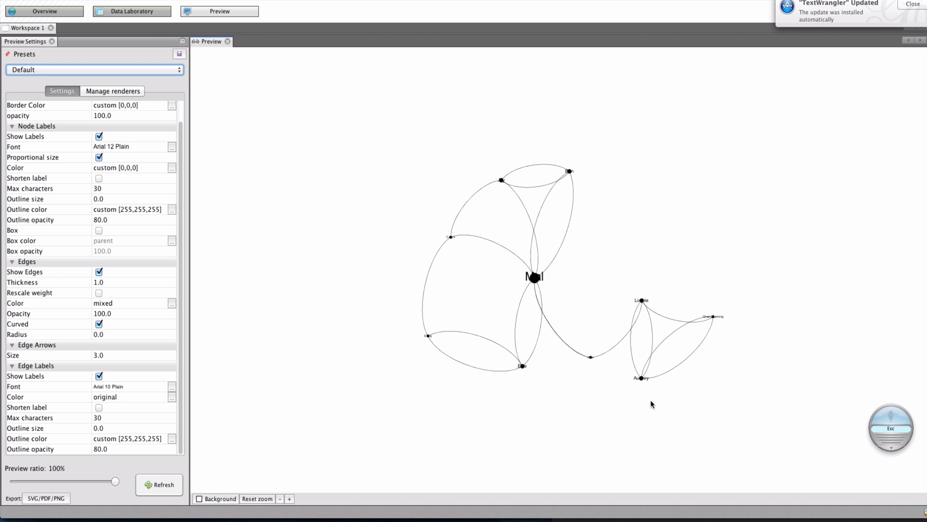
pyautogui.moveTo(605, 360)
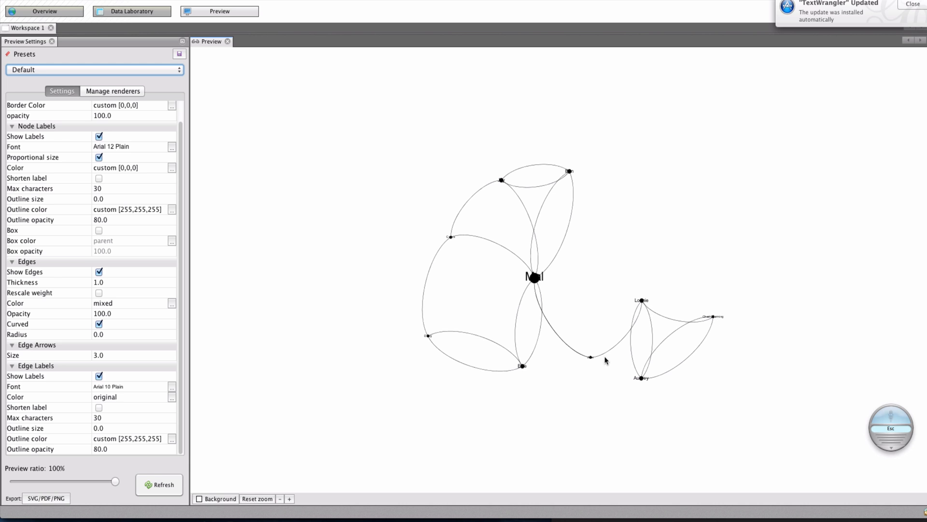
pyautogui.moveTo(558, 441)
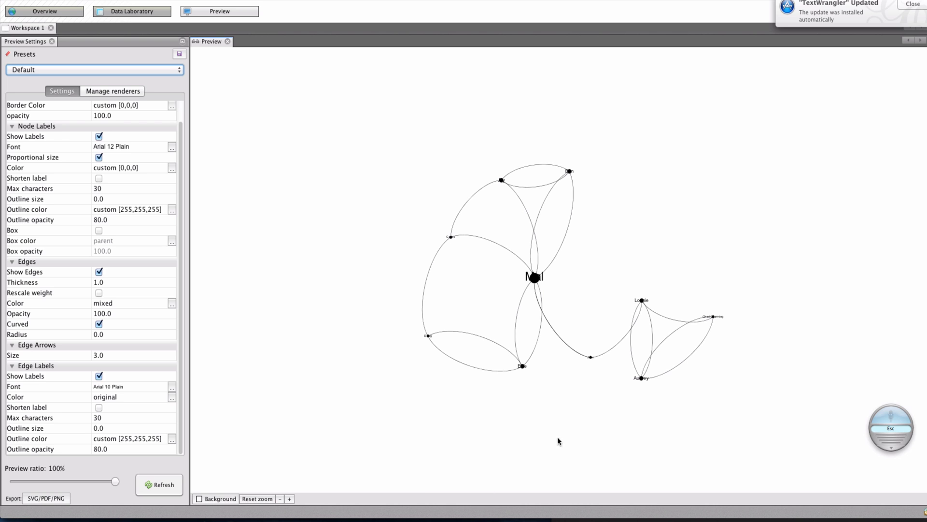
pyautogui.moveTo(587, 514)
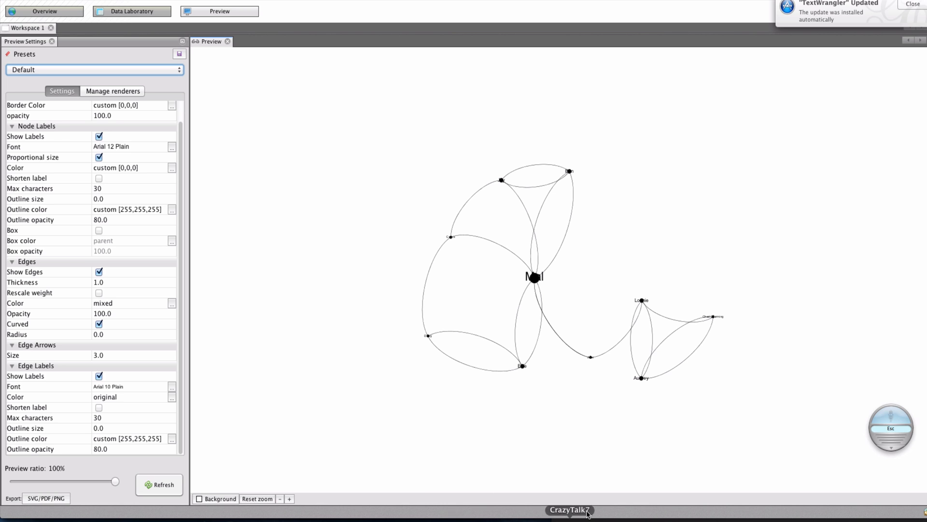
pyautogui.moveTo(738, 401)
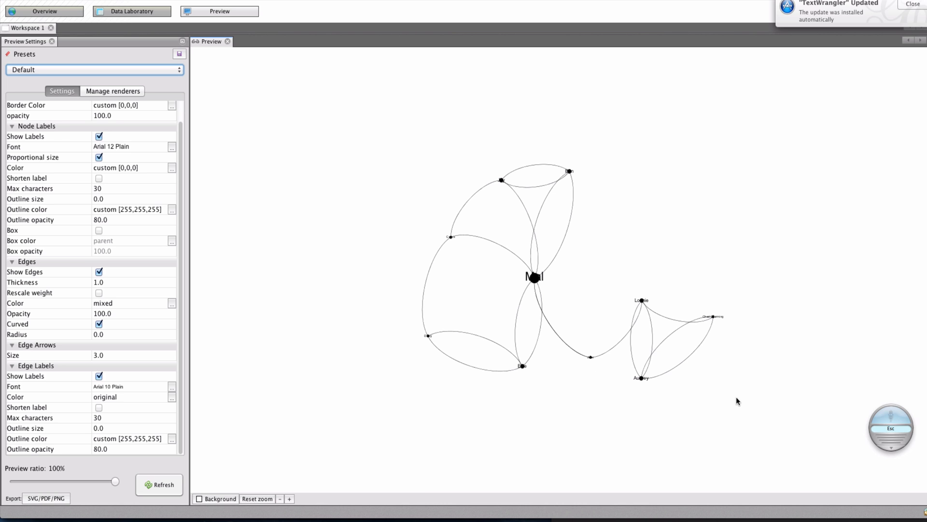